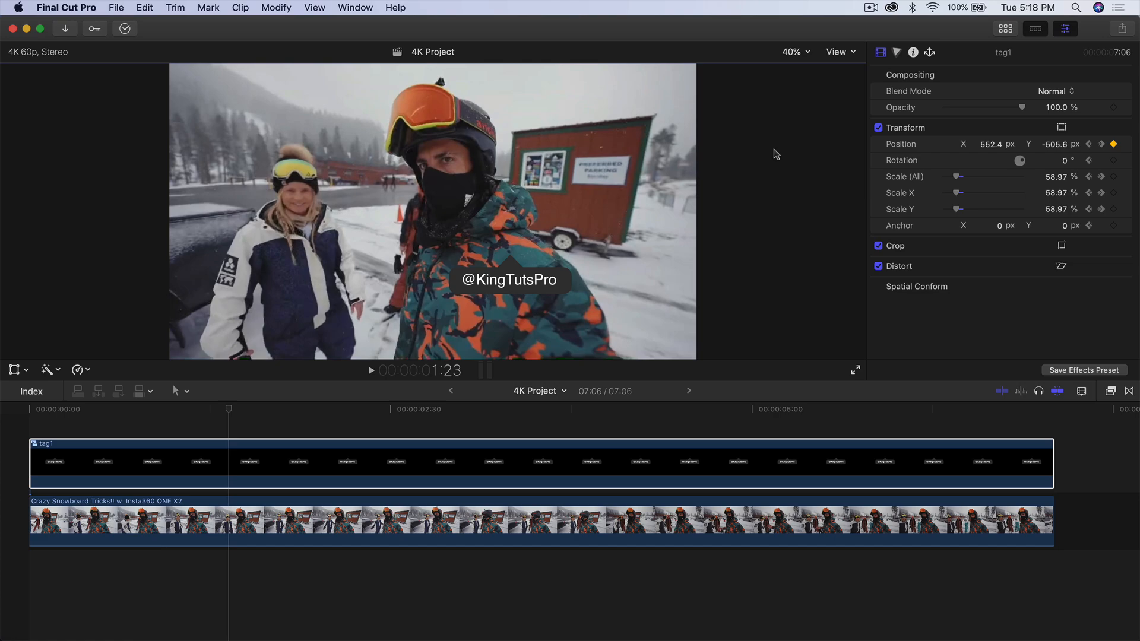
mouse_move(336, 242)
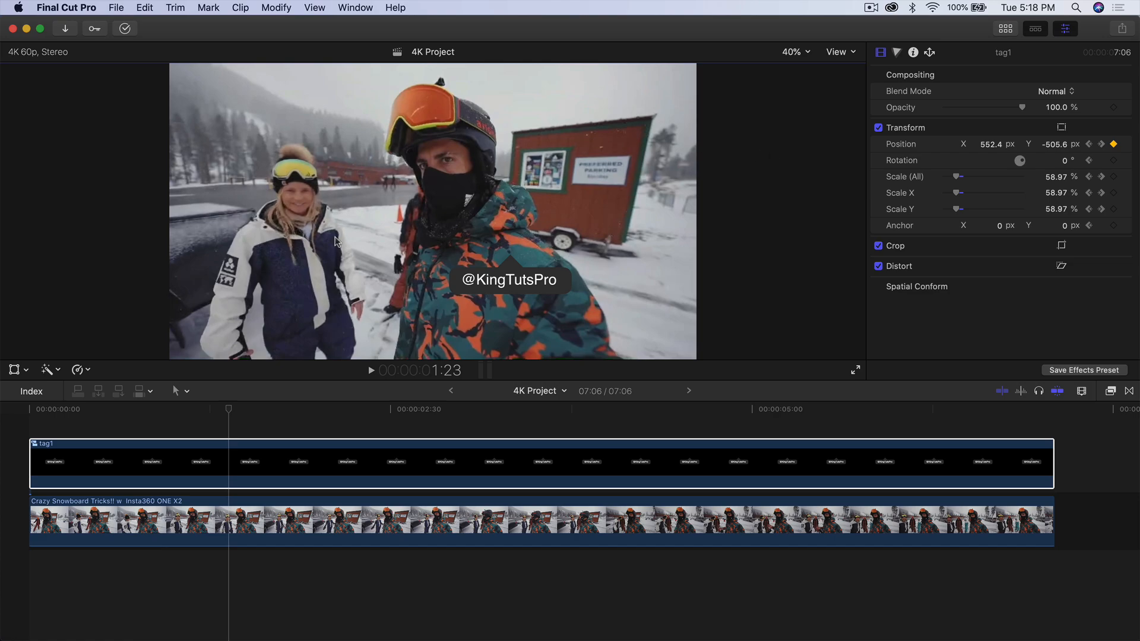
- Play back the tag1 title animation, then delete the tag1 clip from the timeline
click(186, 409)
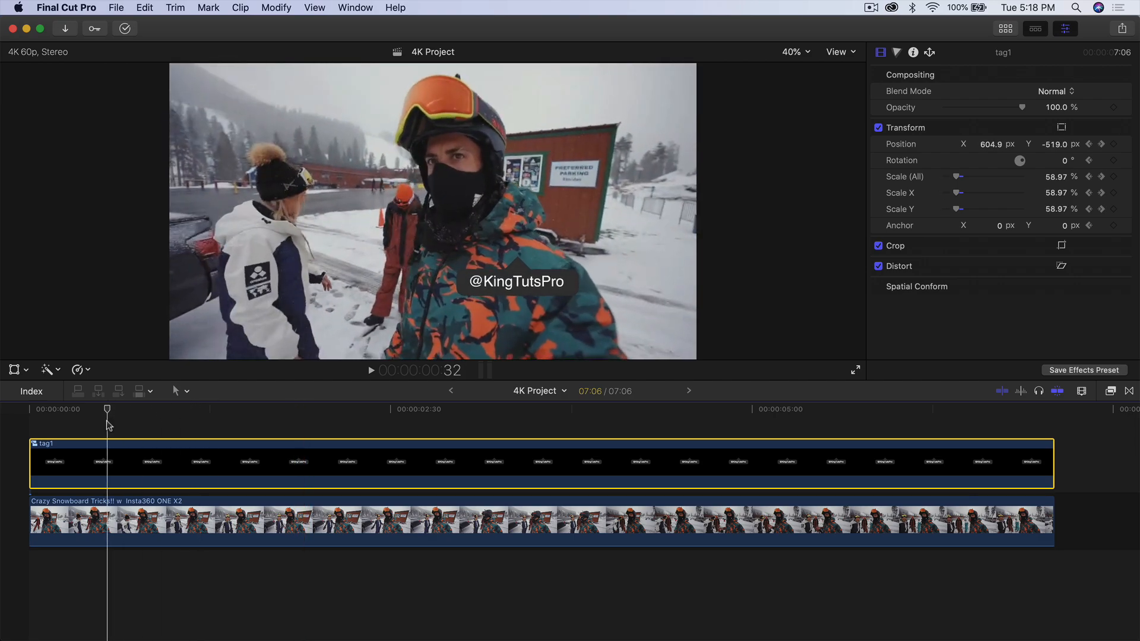
key(space)
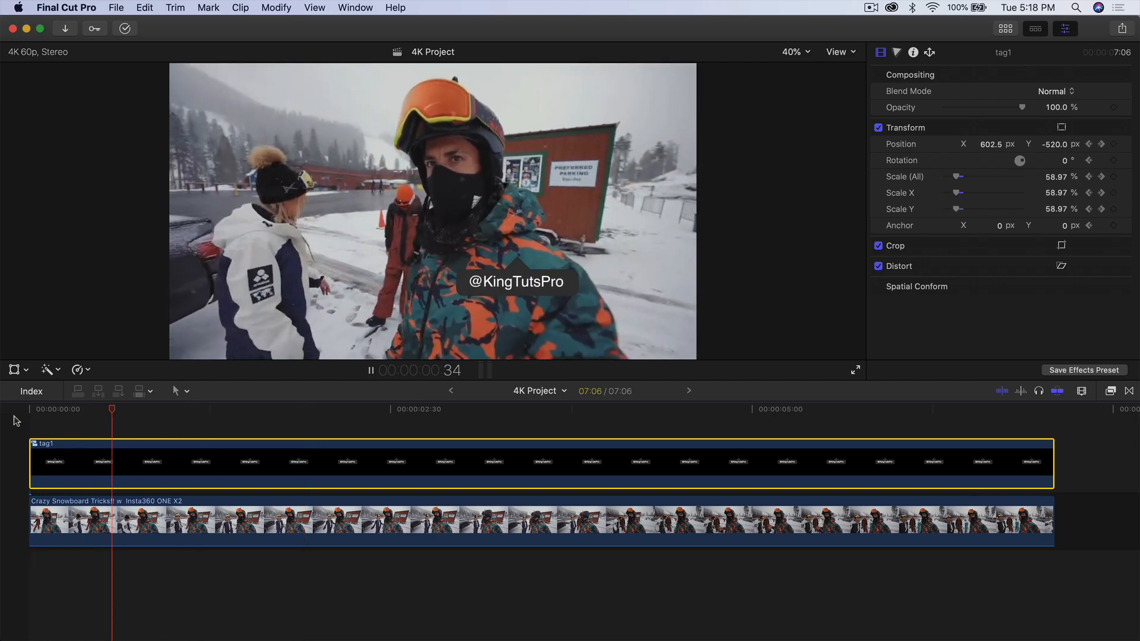
click(509, 520)
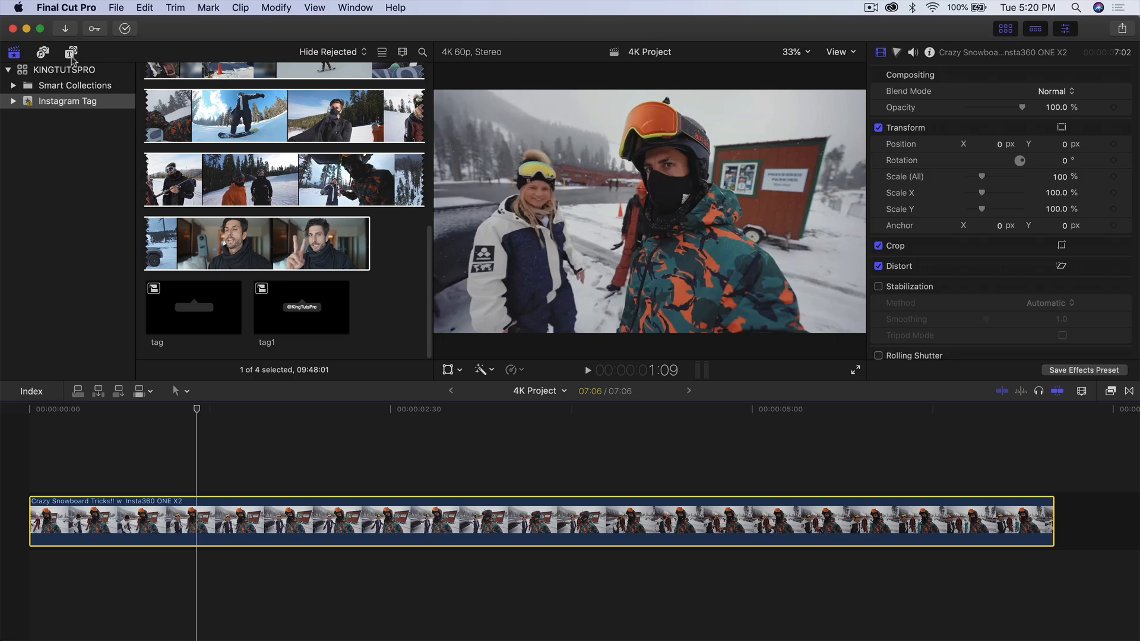
- Add the Shapes generator from Generators > Elements above the snowboard footage
click(71, 52)
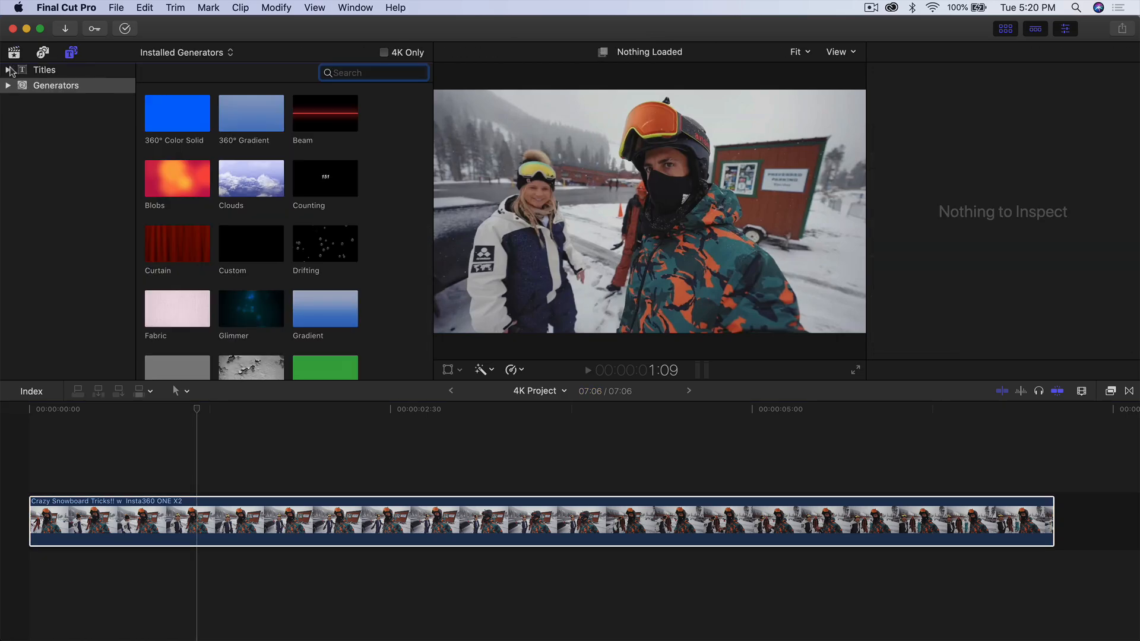
click(8, 85)
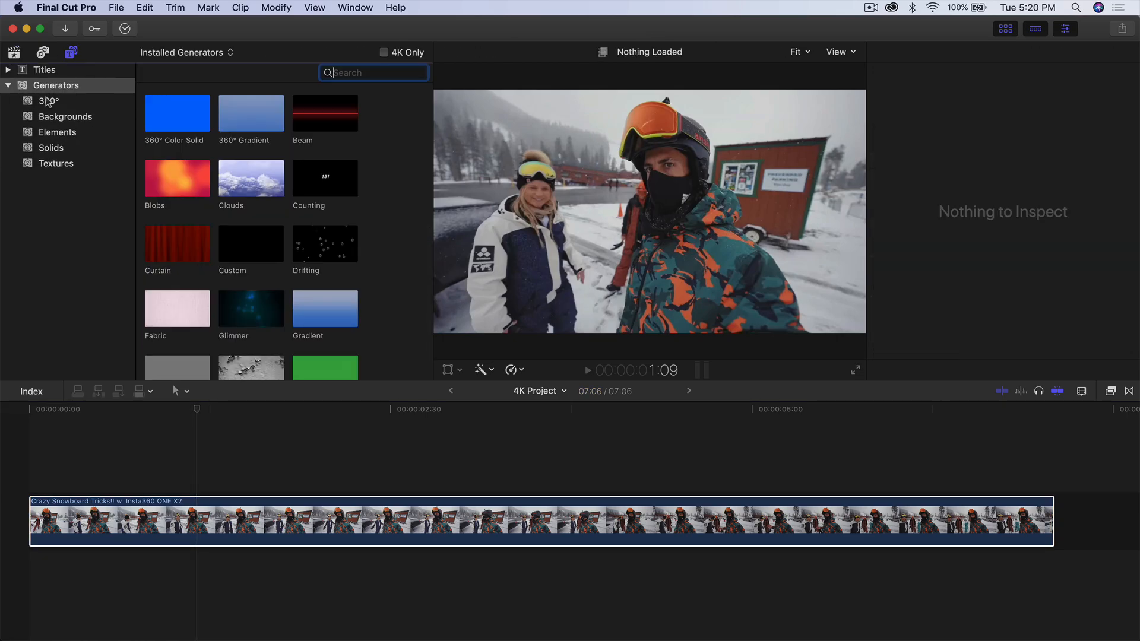
click(57, 132)
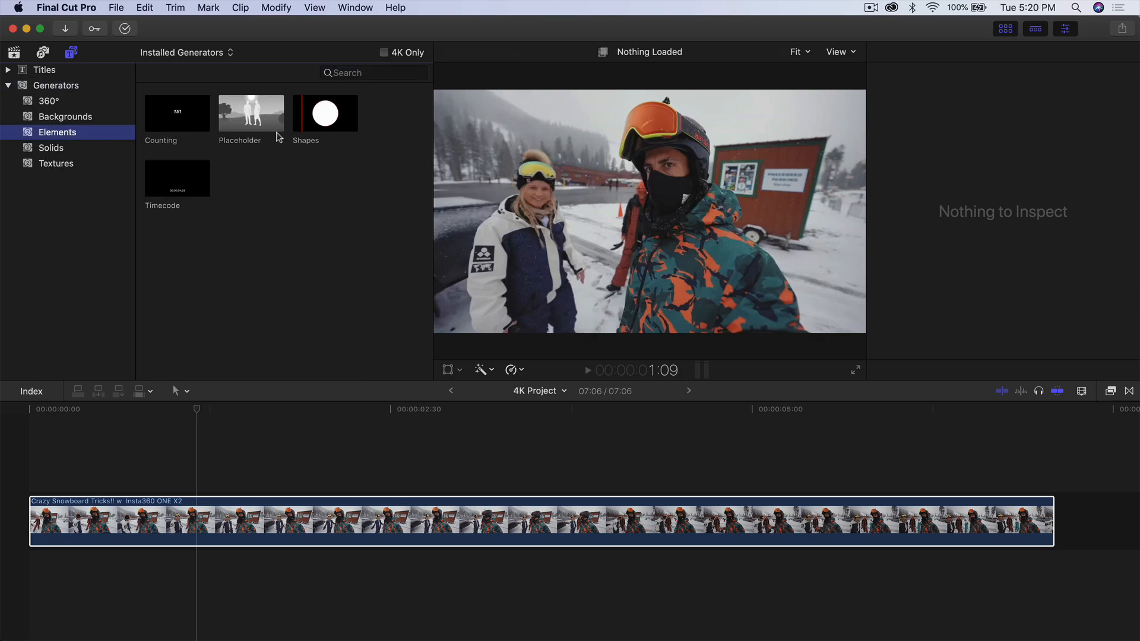
click(325, 113)
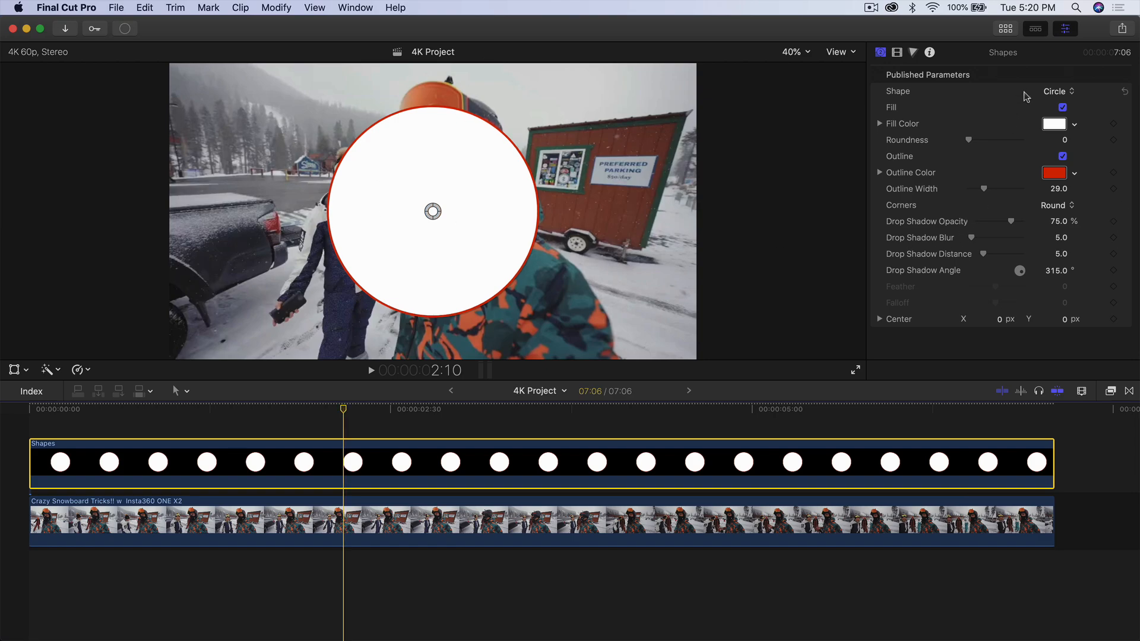
- Set Shape to Rectangle, uncheck Outline, and choose a dark Fill Color
click(1056, 90)
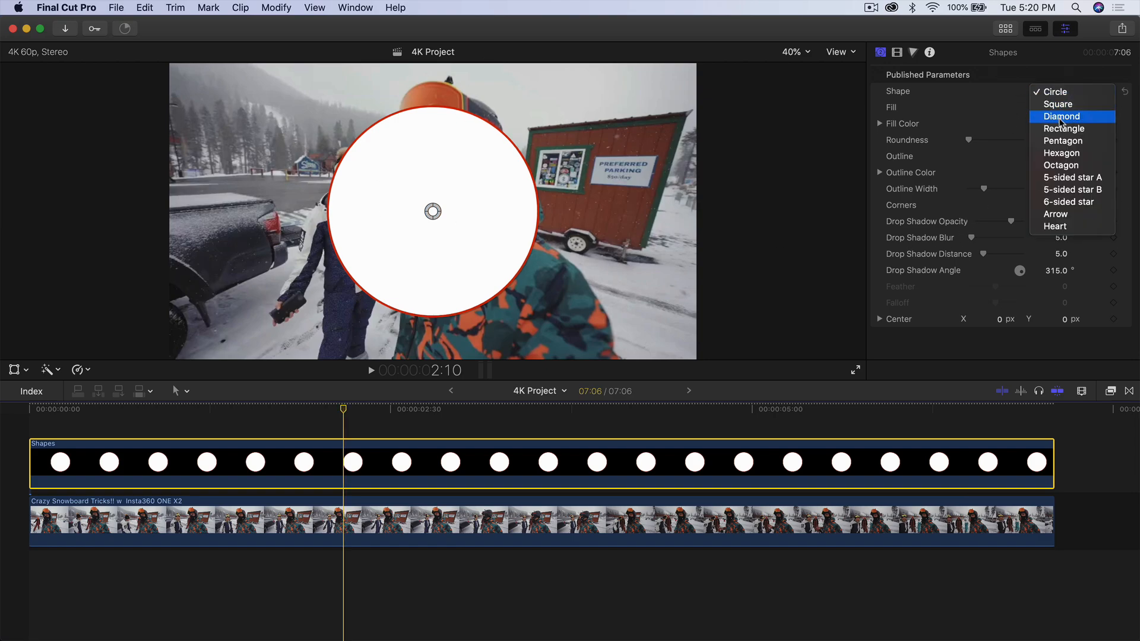
click(1063, 129)
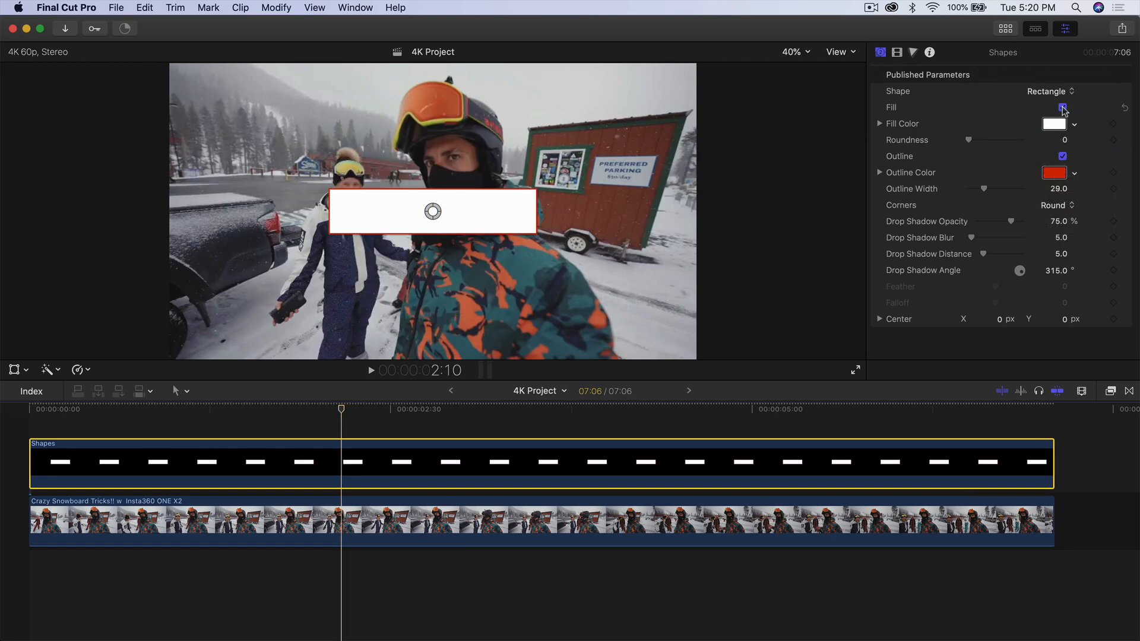
click(1062, 108)
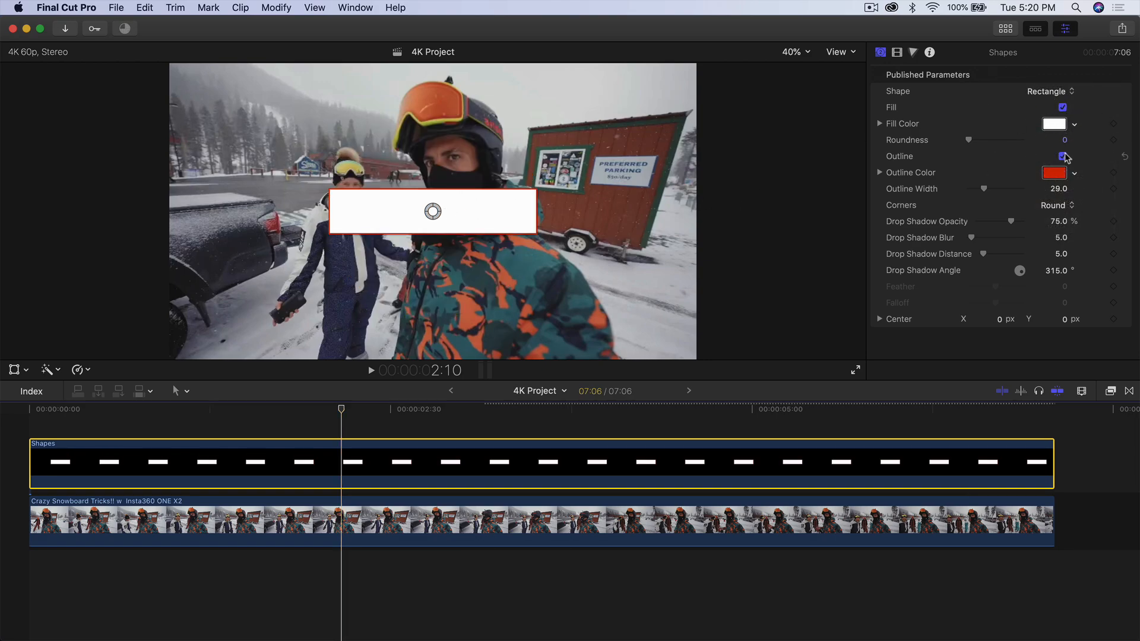
click(1062, 156)
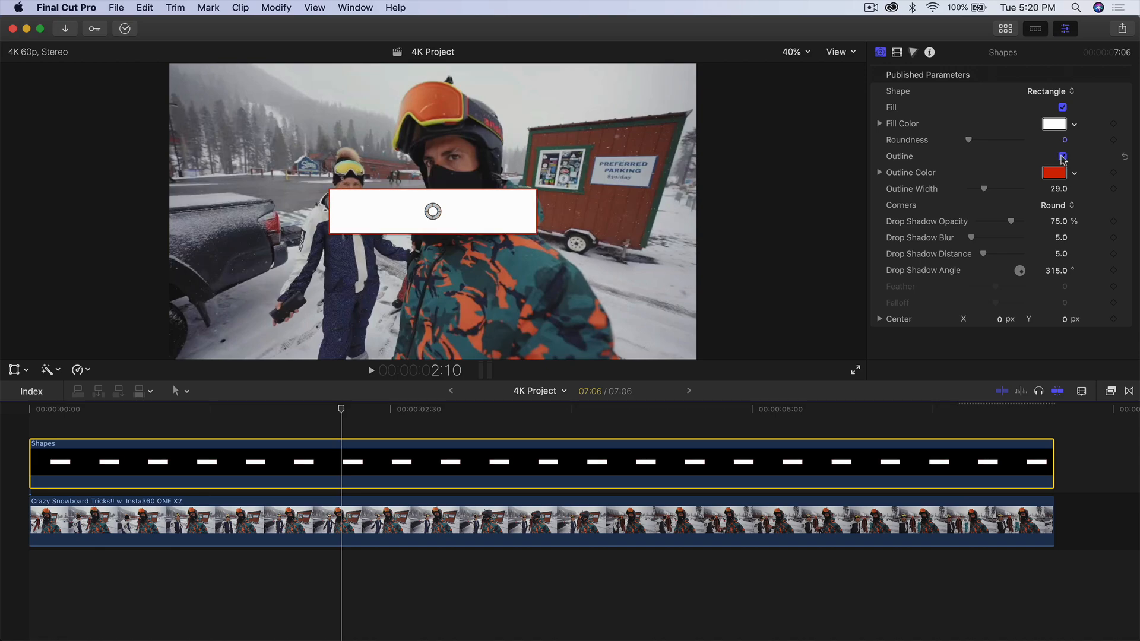
click(1062, 156)
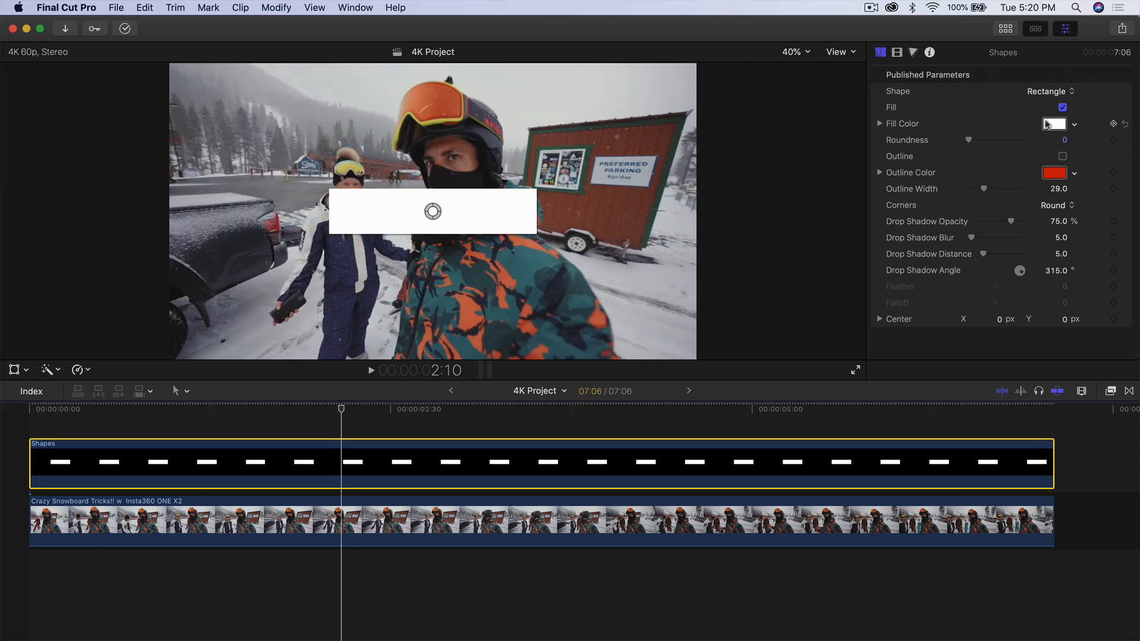
click(1055, 123)
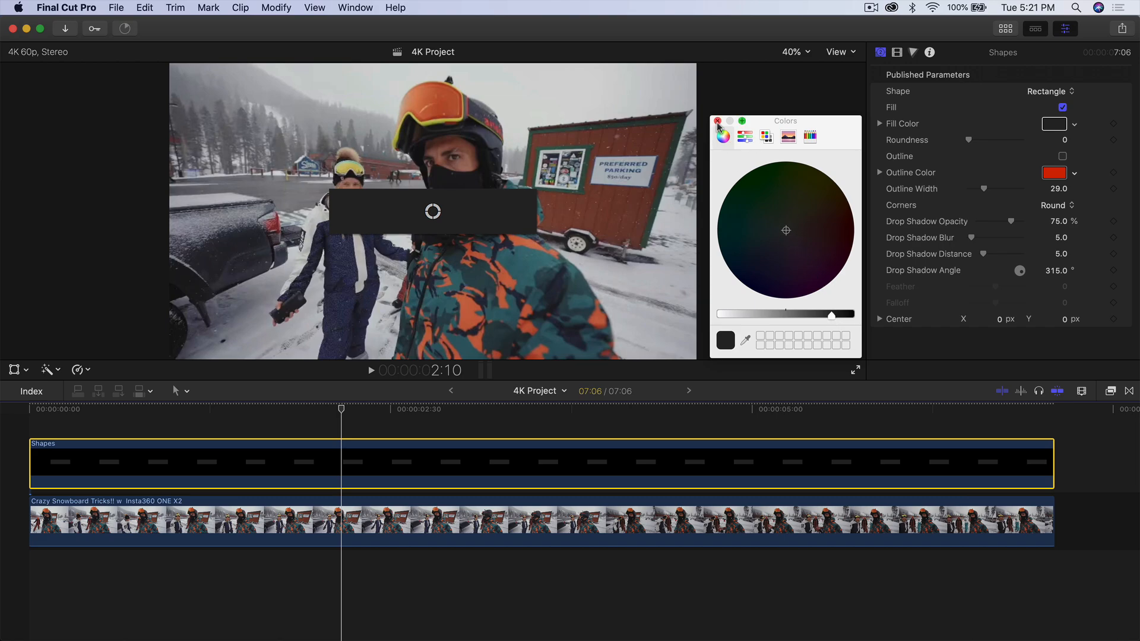
click(717, 120)
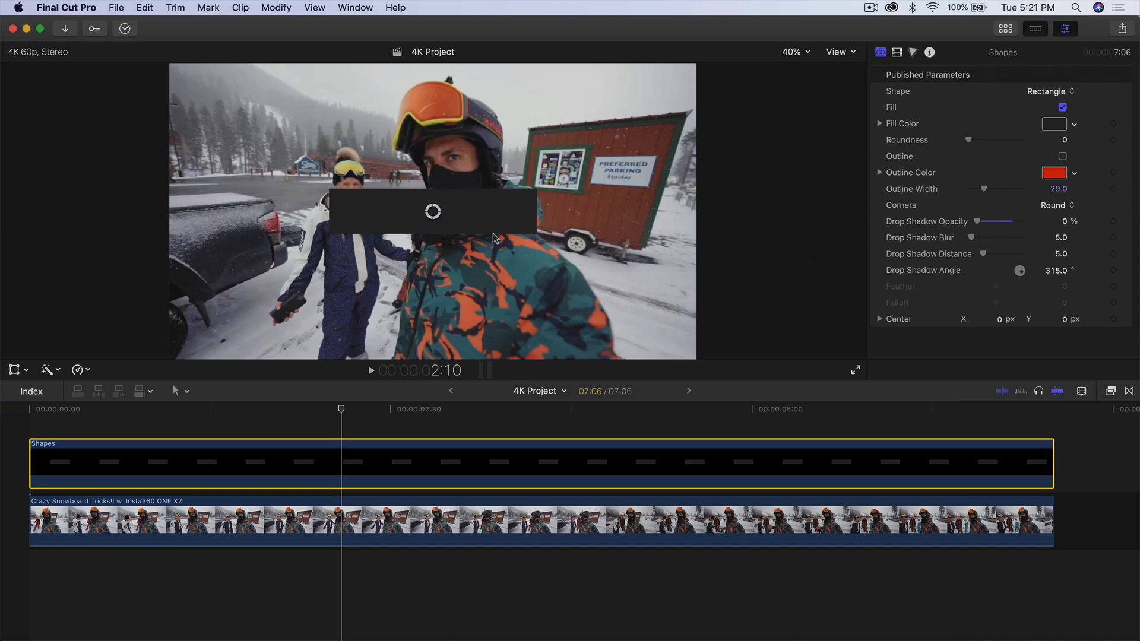
mouse_move(423, 214)
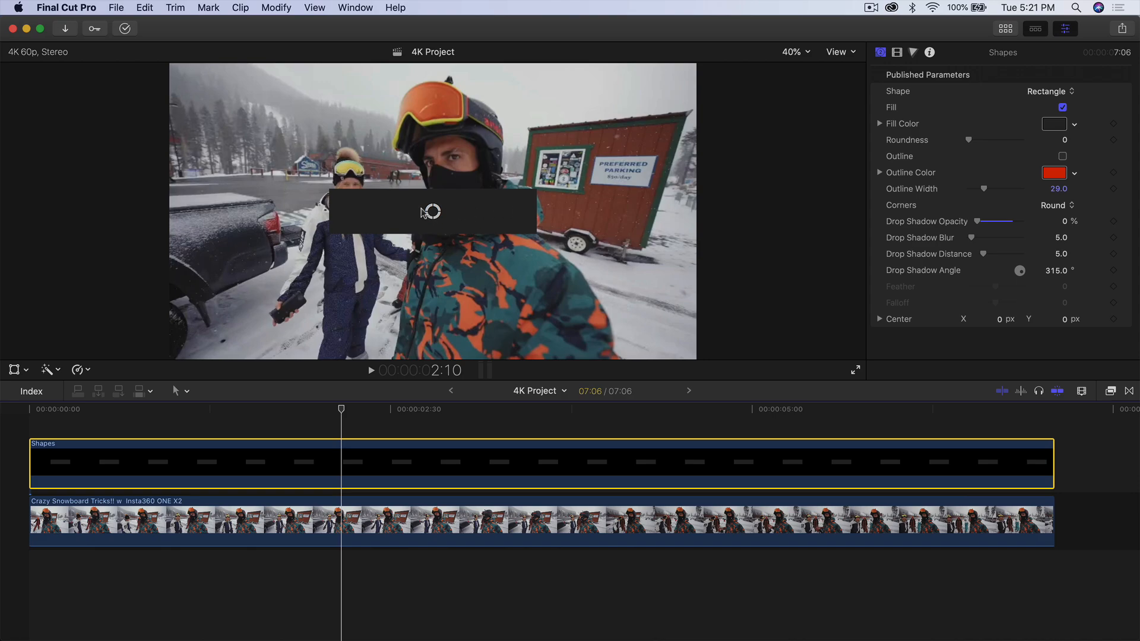
mouse_move(825, 266)
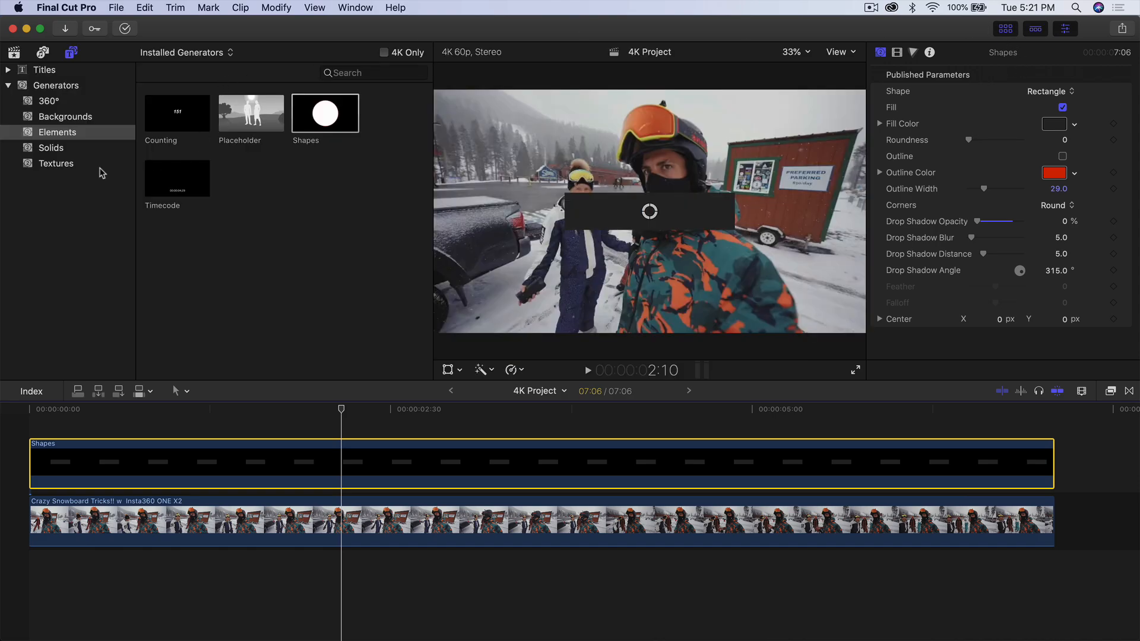
- Pick the rectangle's corner style and drag Roundness to 8 for slightly rounded corners
click(51, 148)
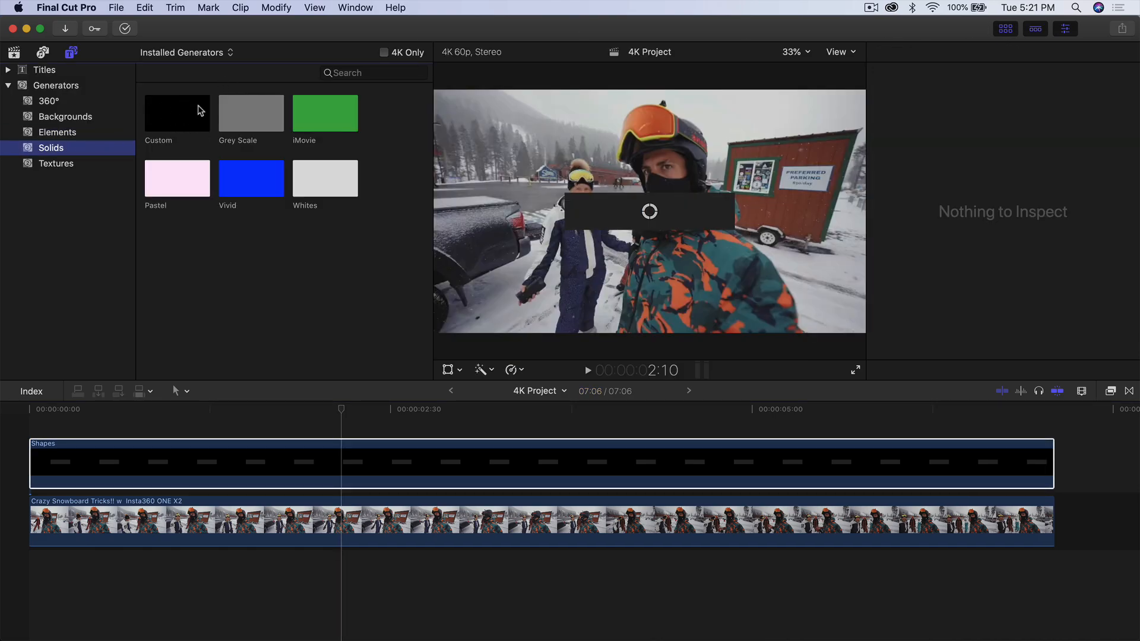
click(59, 132)
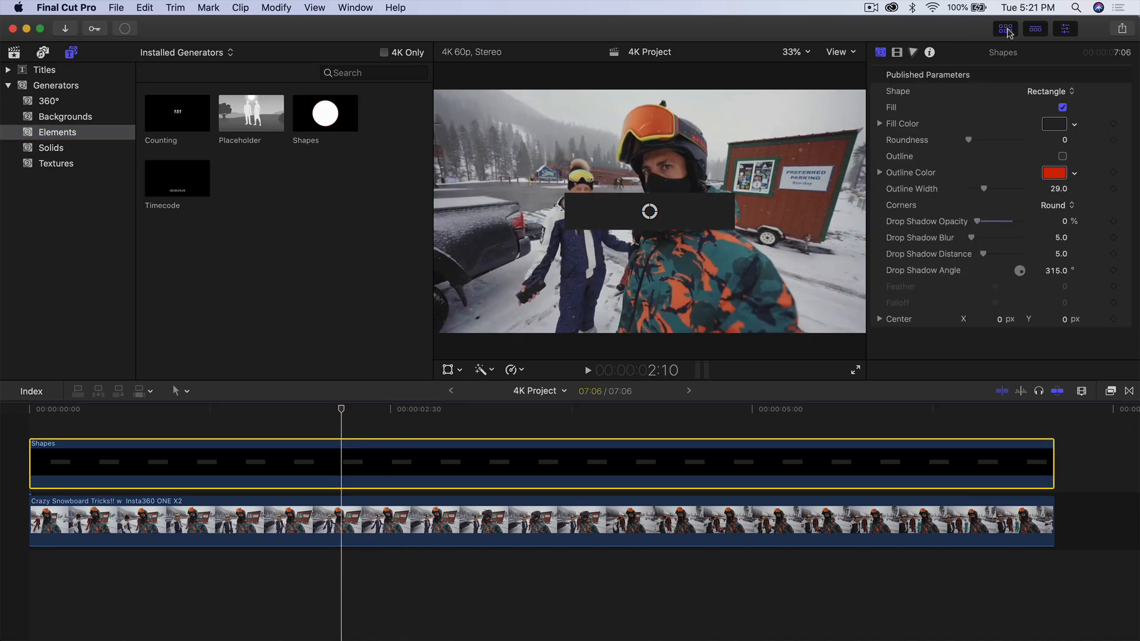
click(1033, 28)
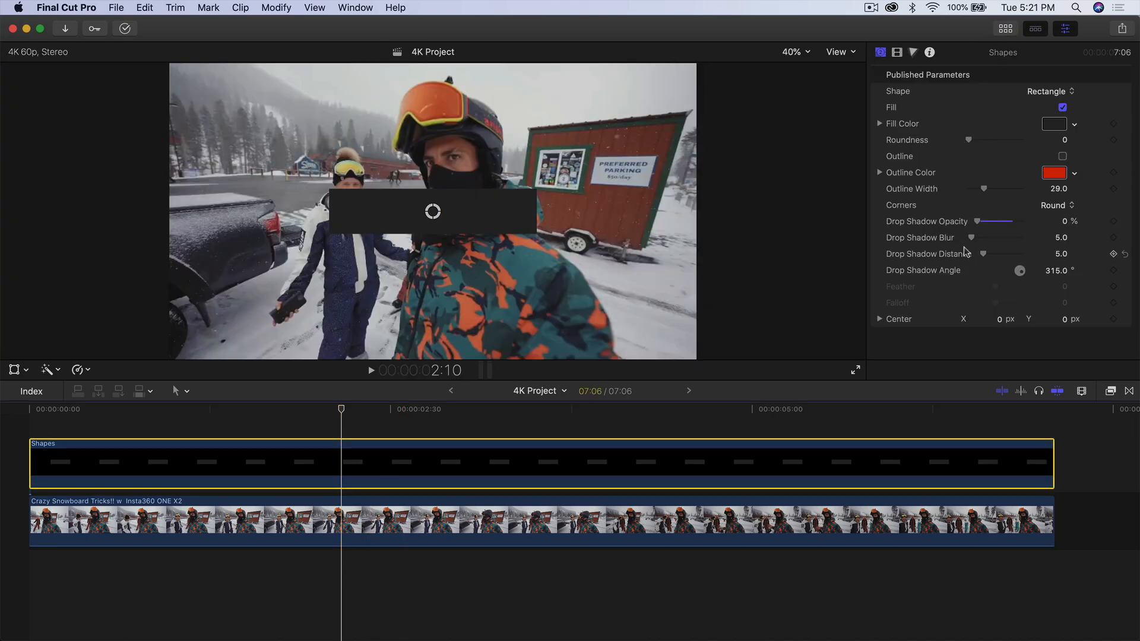
click(1056, 205)
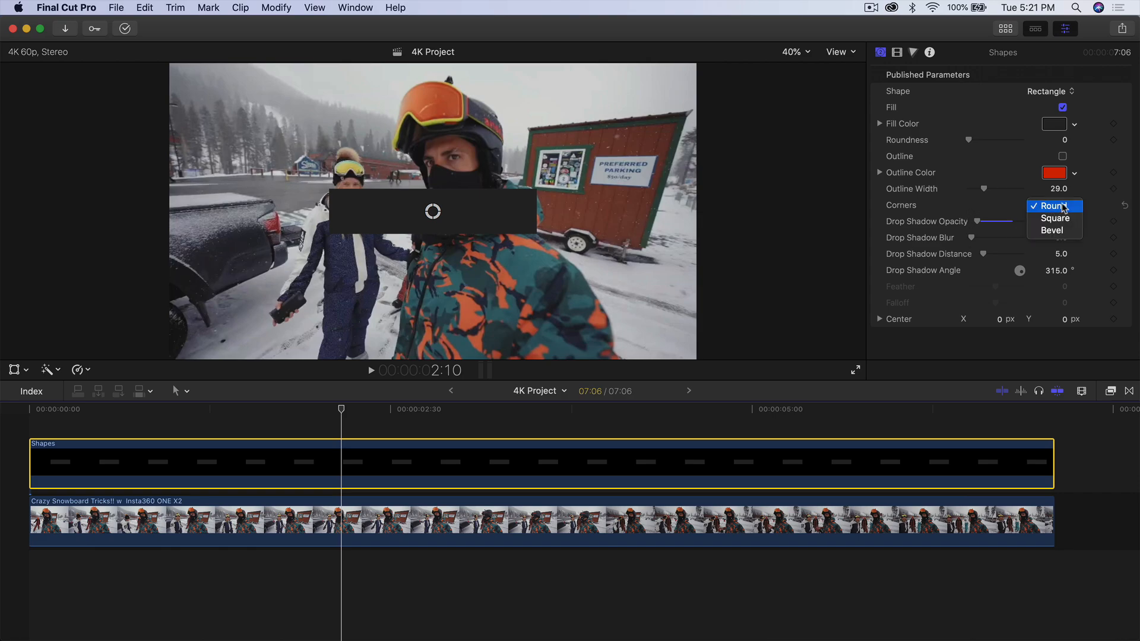
click(1052, 205)
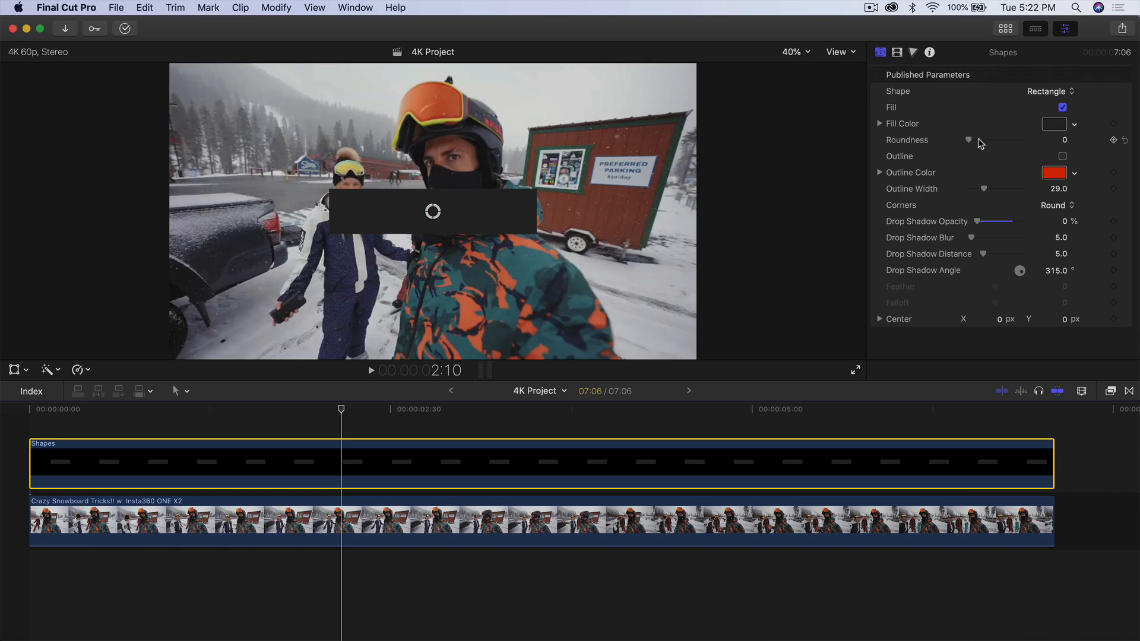
mouse_move(998, 48)
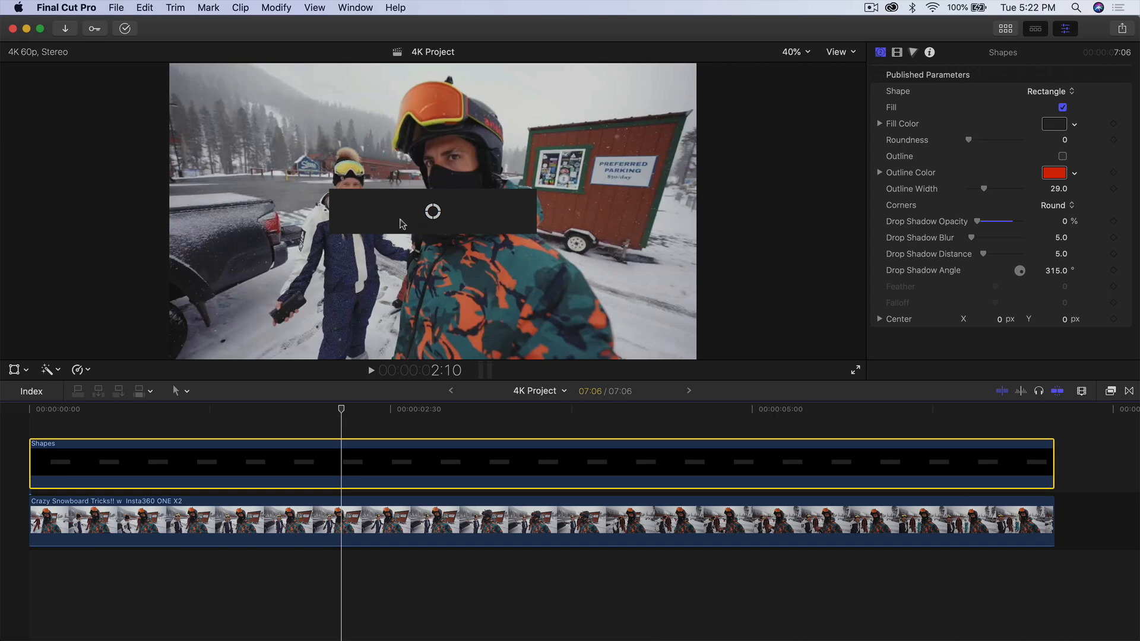
mouse_move(447, 229)
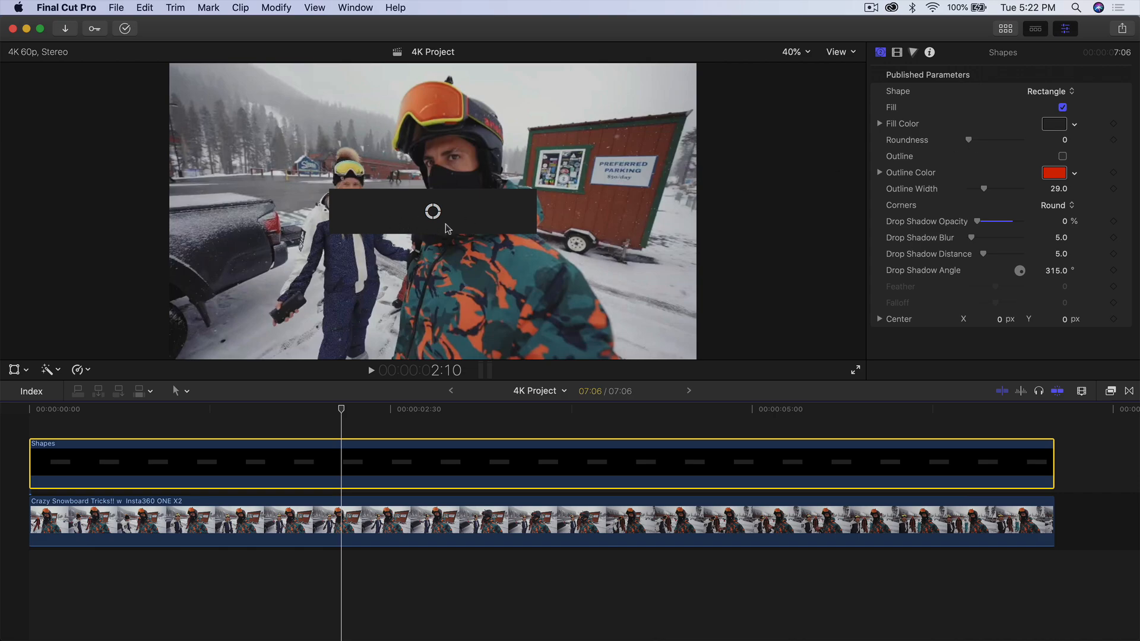
mouse_move(1108, 100)
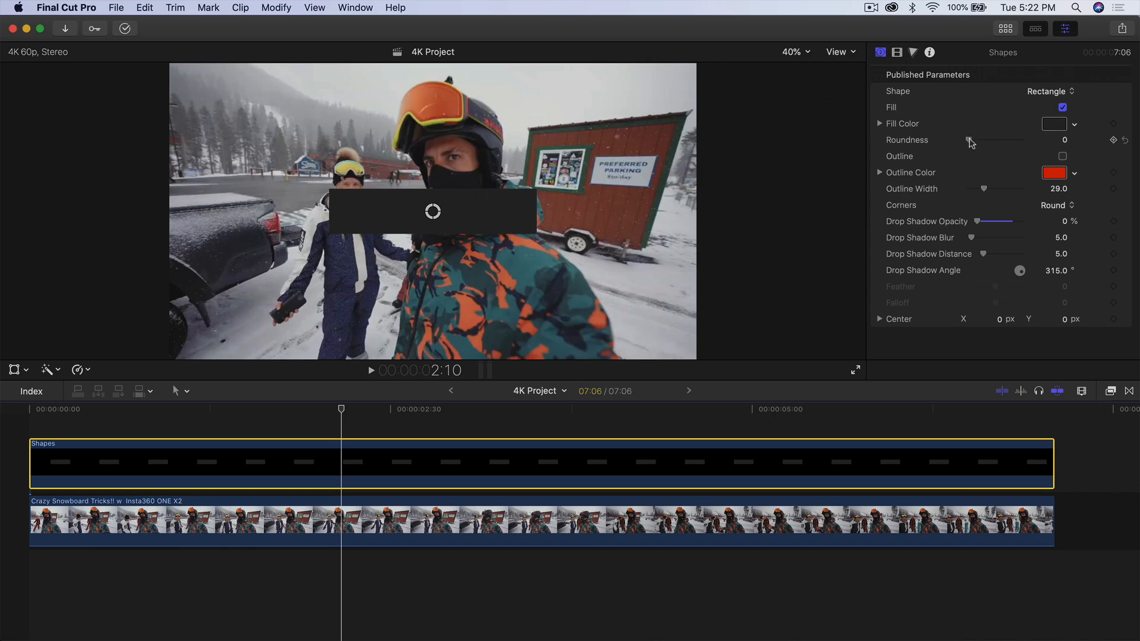
drag(969, 140, 988, 139)
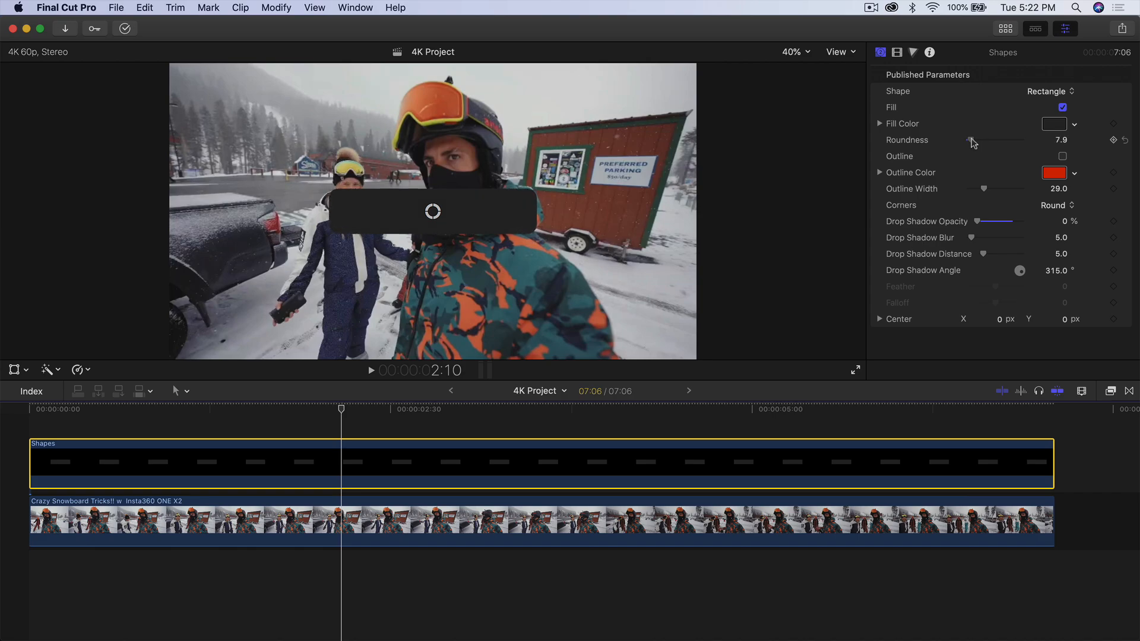
mouse_move(1071, 152)
text(8)
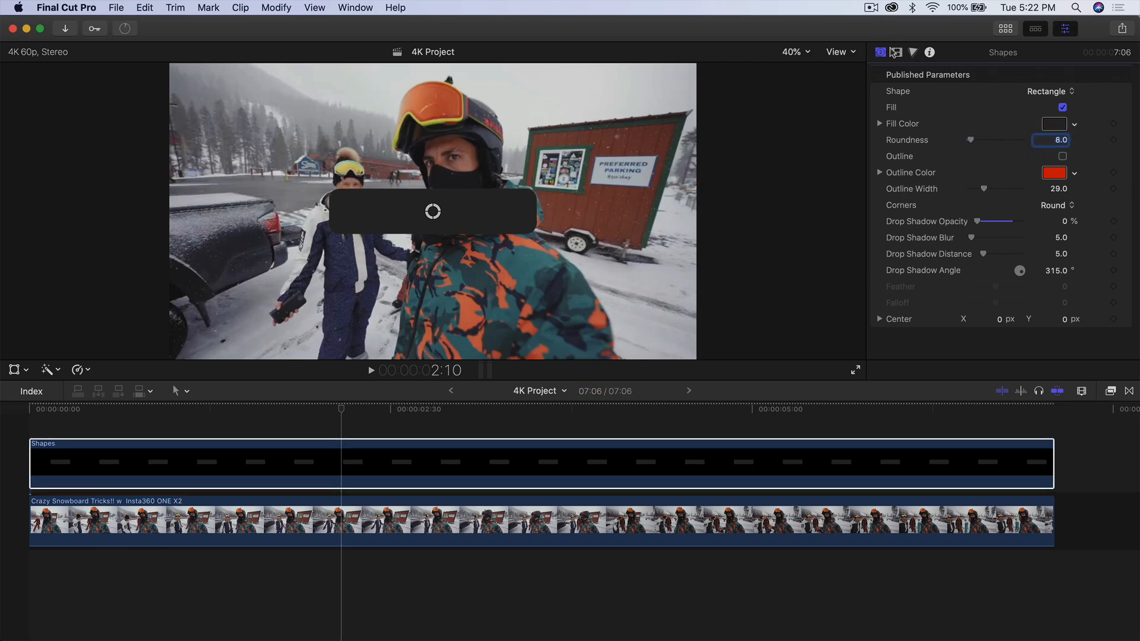
click(1006, 29)
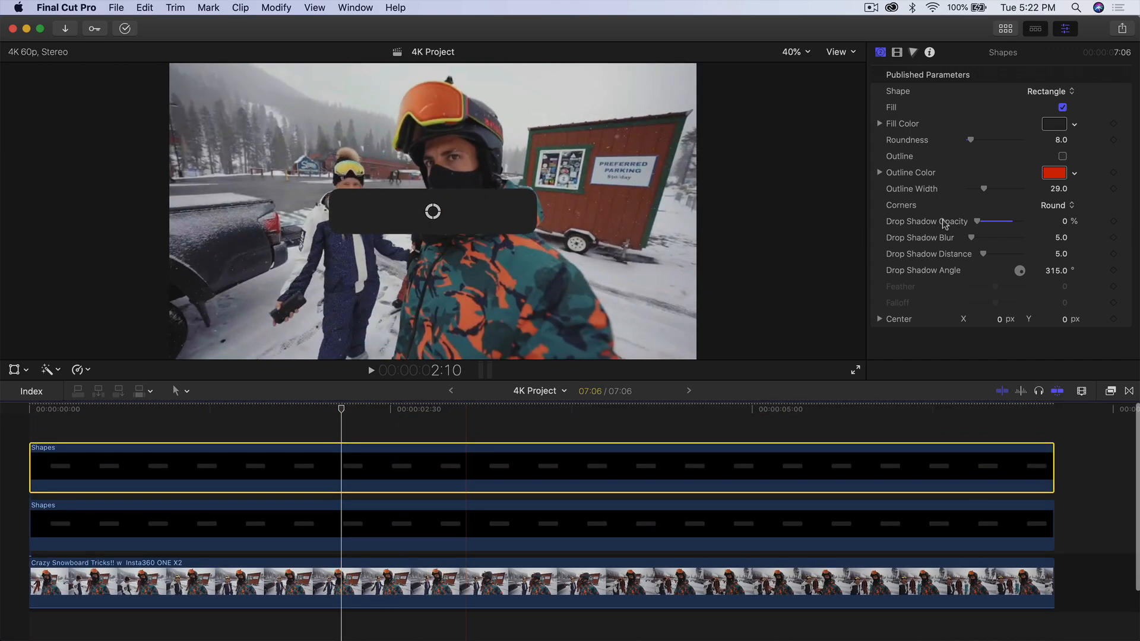
- Change the duplicate shape to a Diamond, then scale it to 34% and raise Position Y
click(1049, 91)
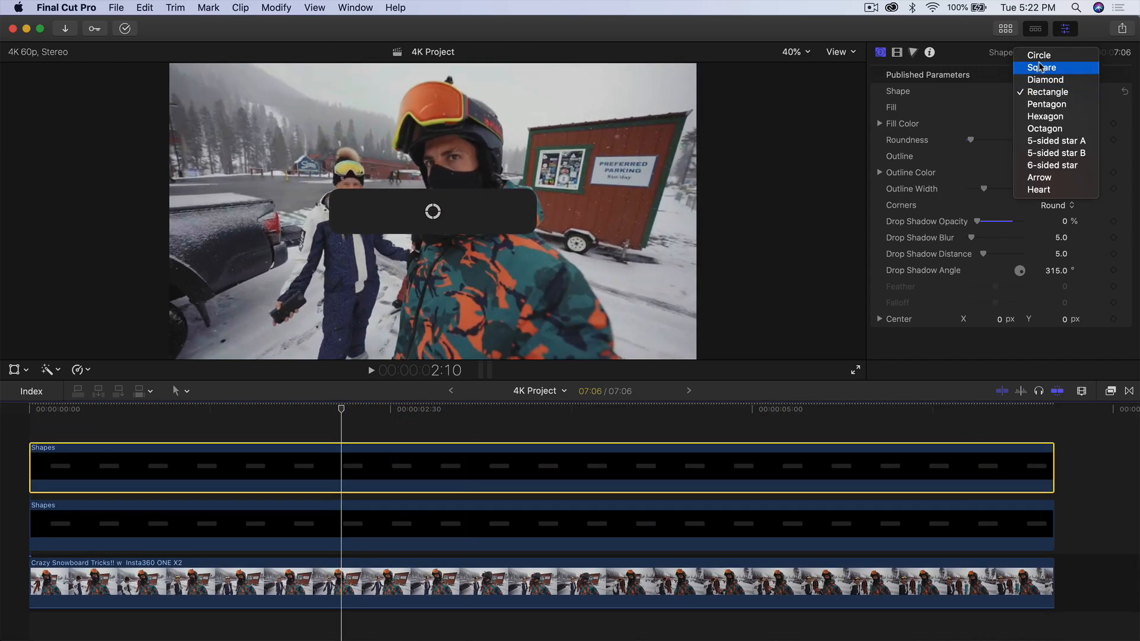
click(1046, 79)
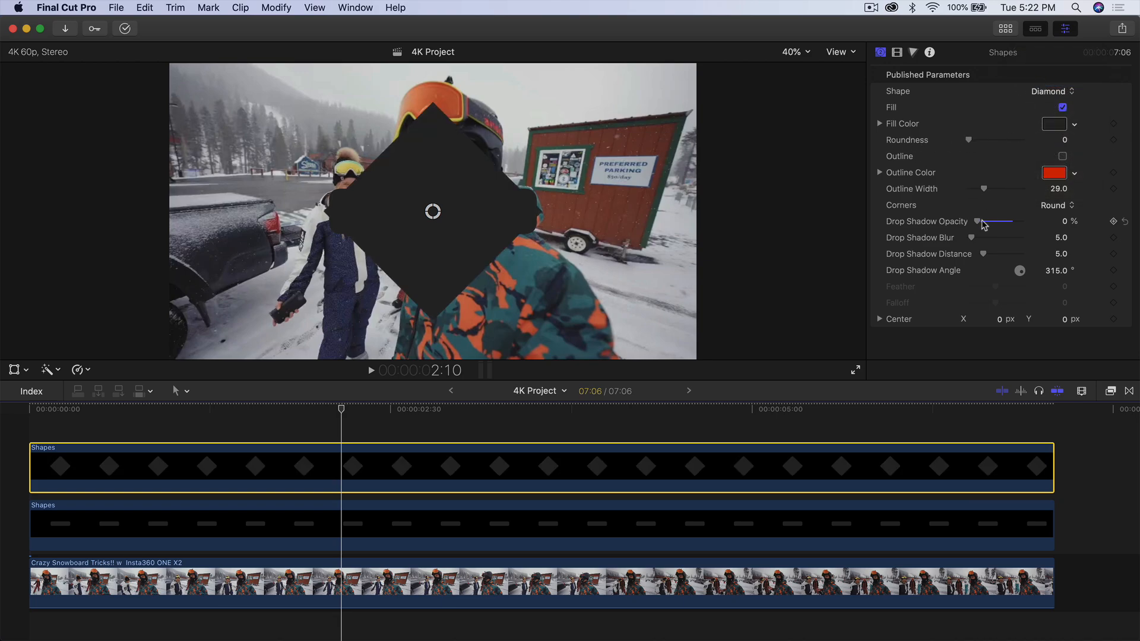
click(896, 52)
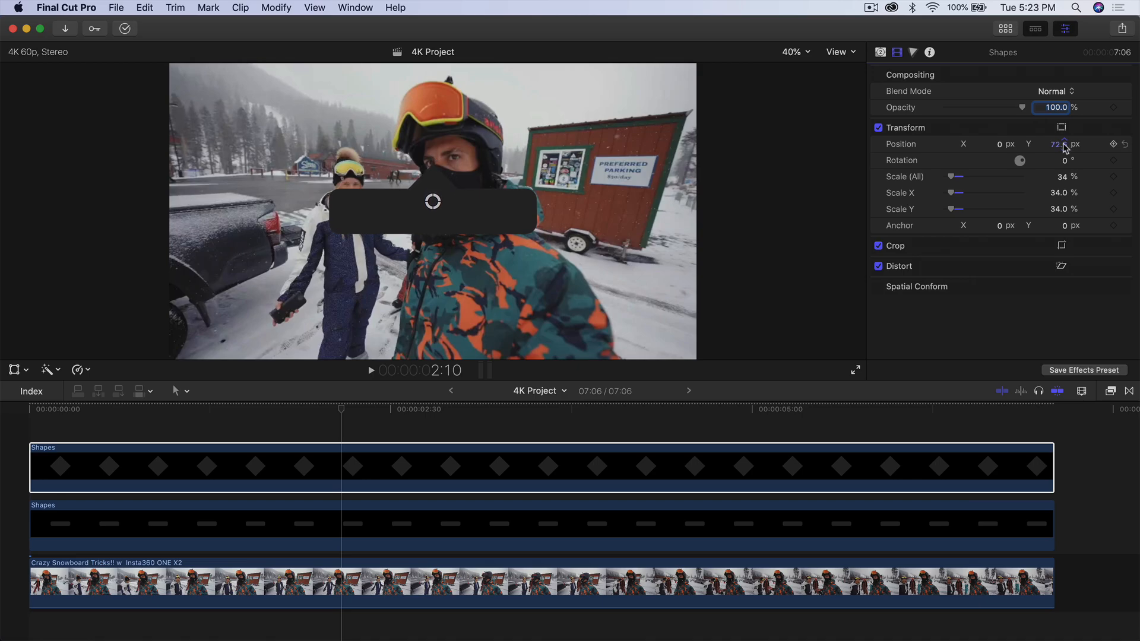
click(1016, 562)
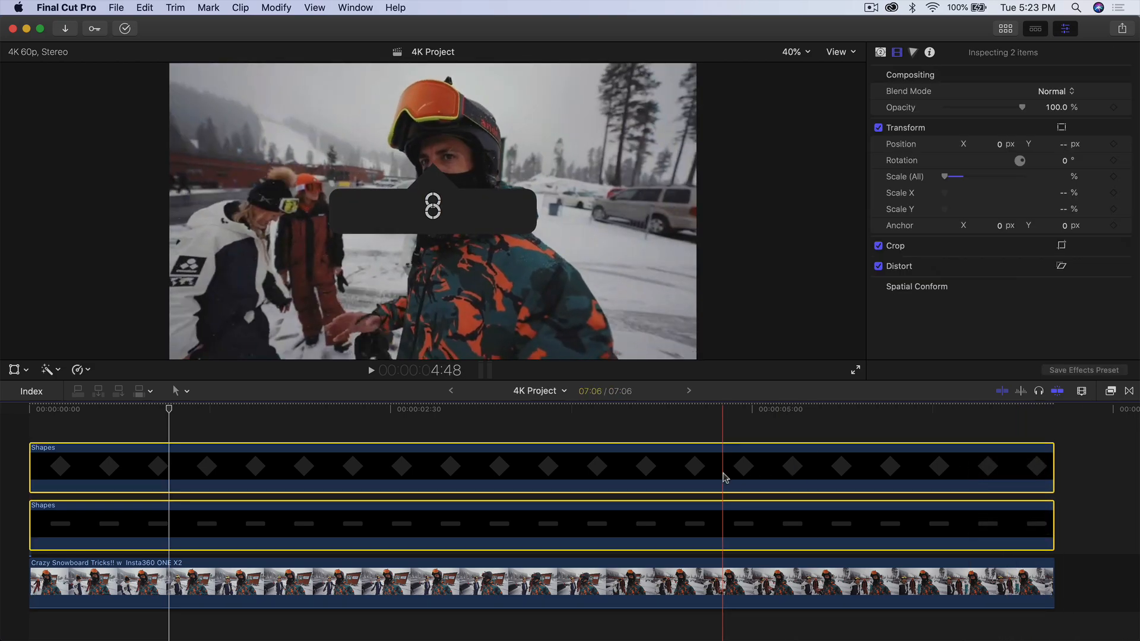
- Combine the rectangle and diamond clips into a compound clip named 'tag'
right_click(723, 477)
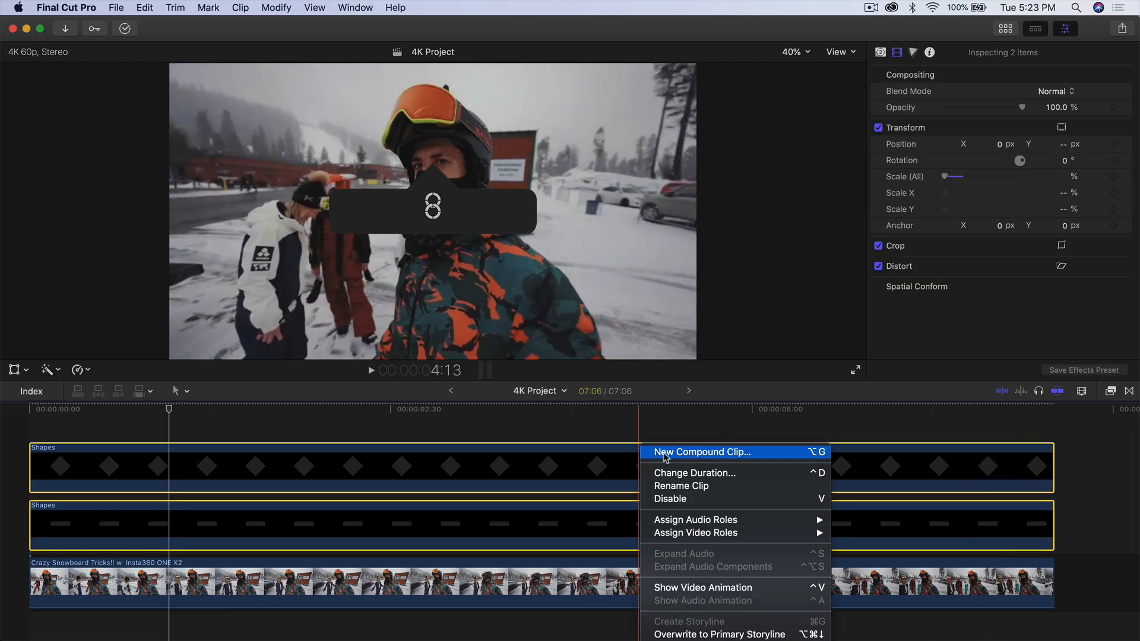
click(700, 451)
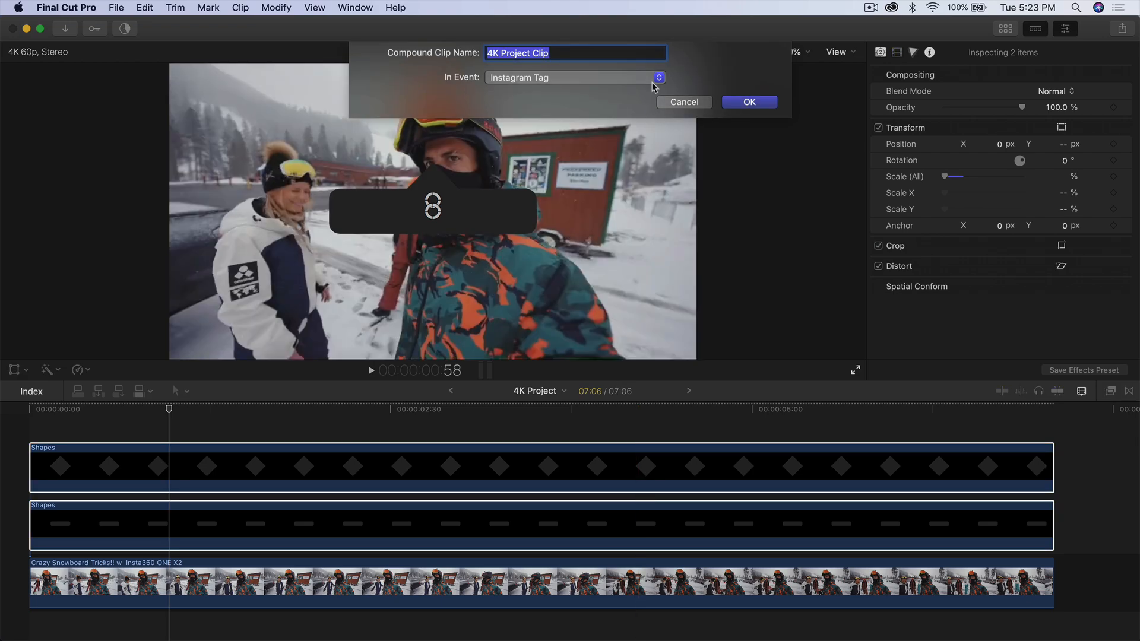
click(749, 101)
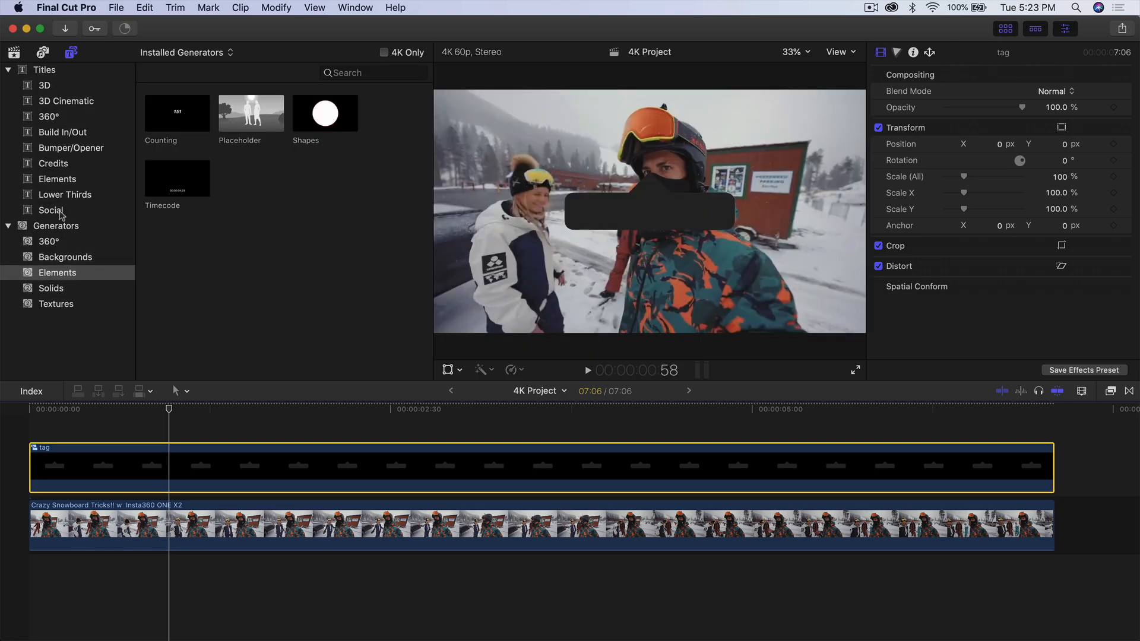
- Add a Basic Title above the 'tag' compound clip and open its text settings
click(44, 69)
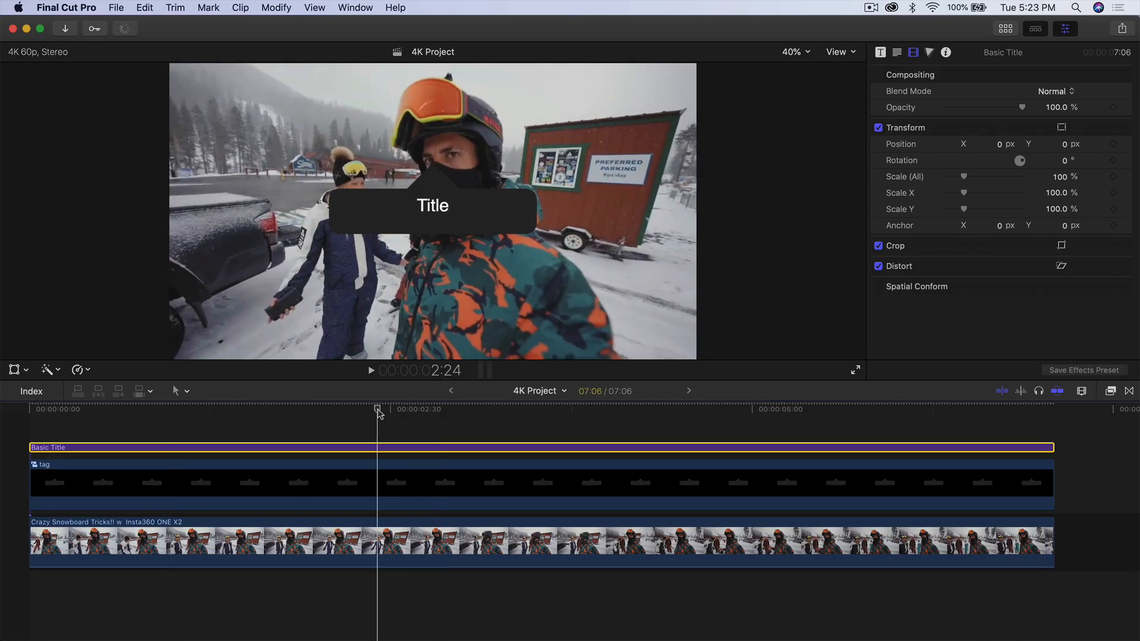
click(432, 212)
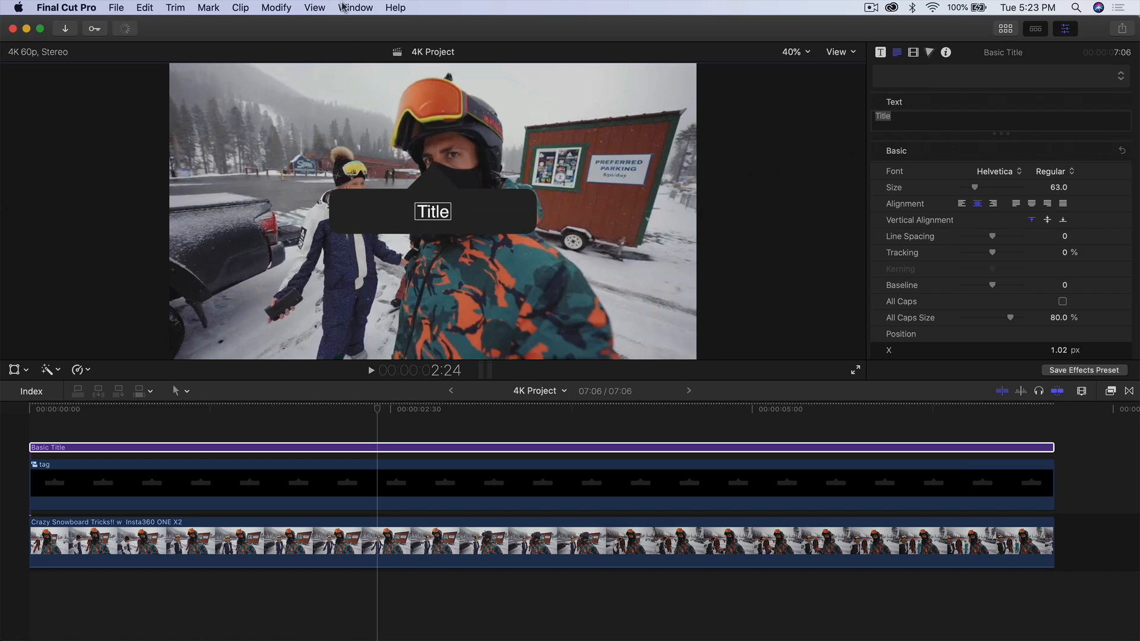
click(275, 7)
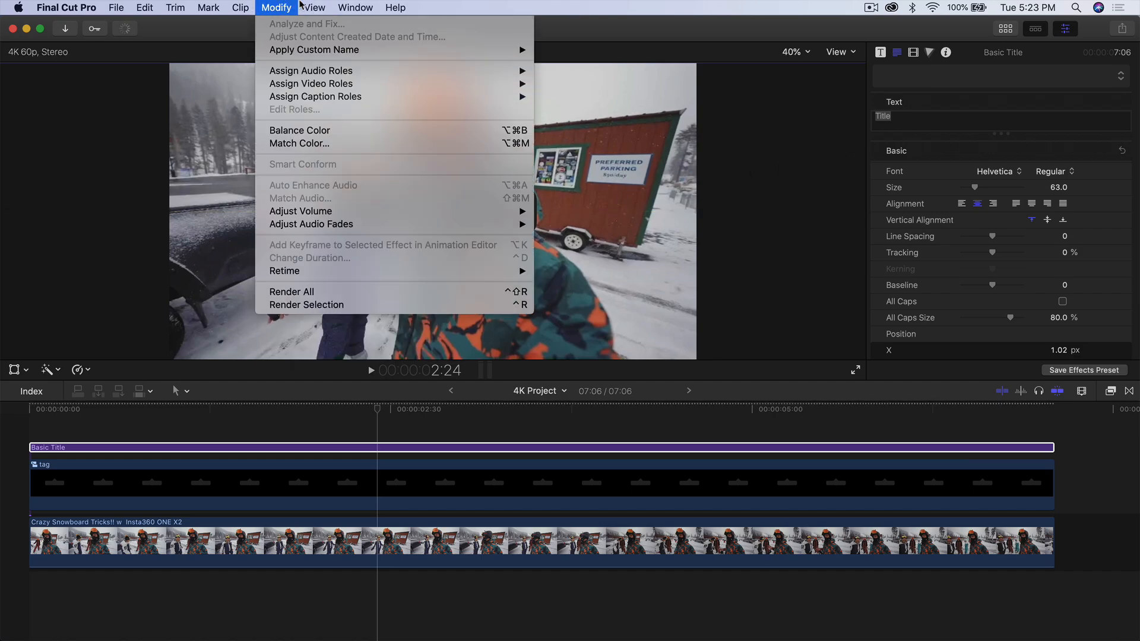
click(314, 7)
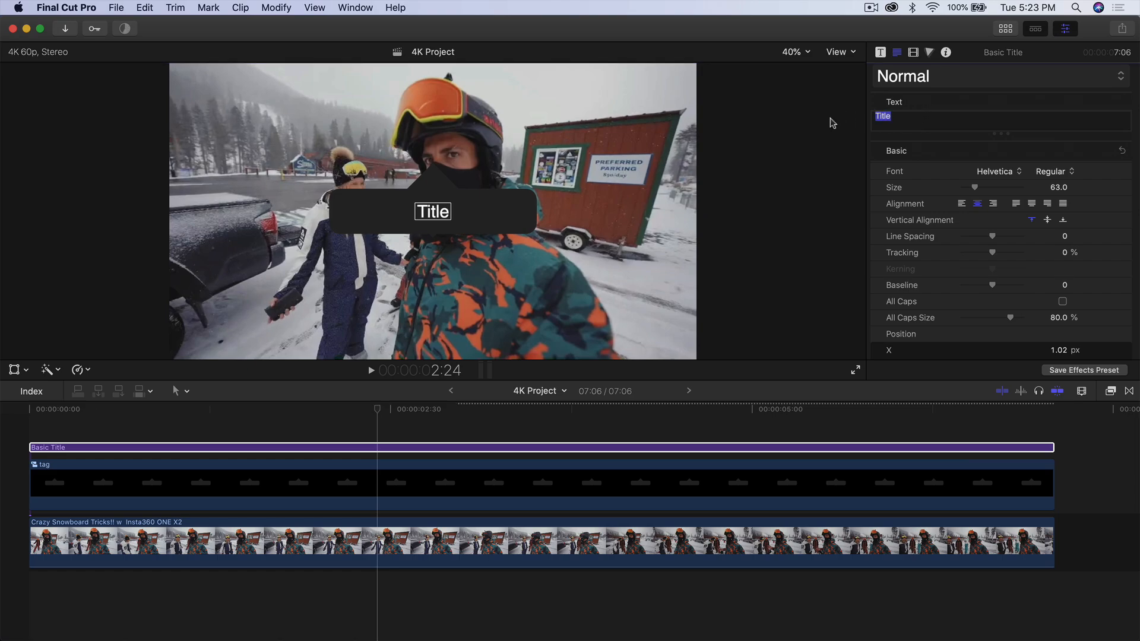
text(@KingT)
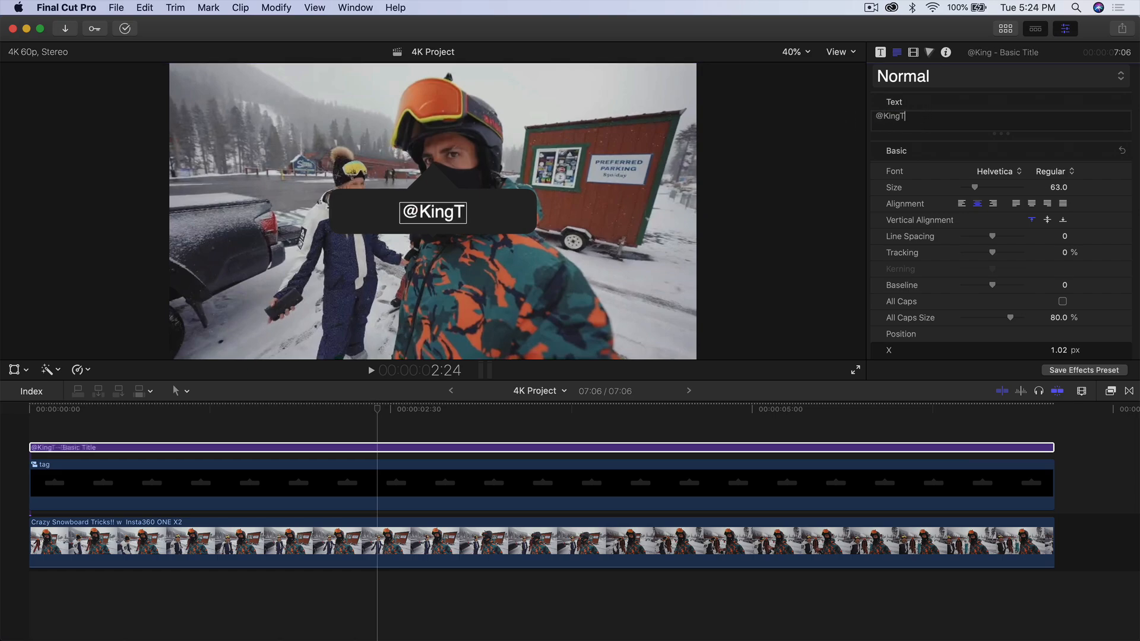
text(utsPro)
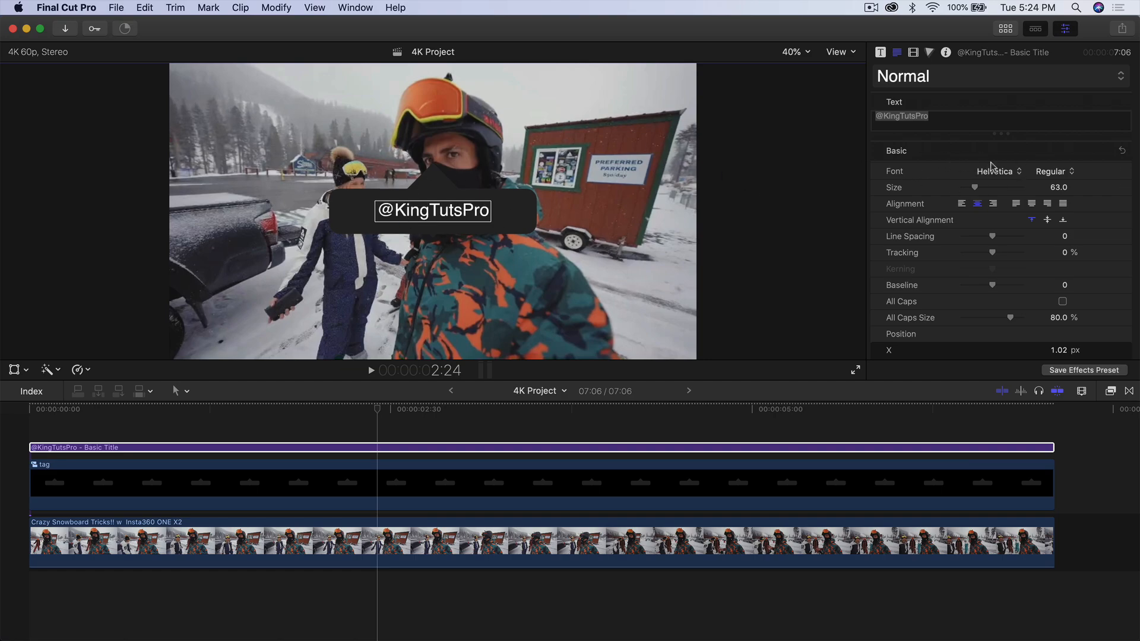
click(997, 171)
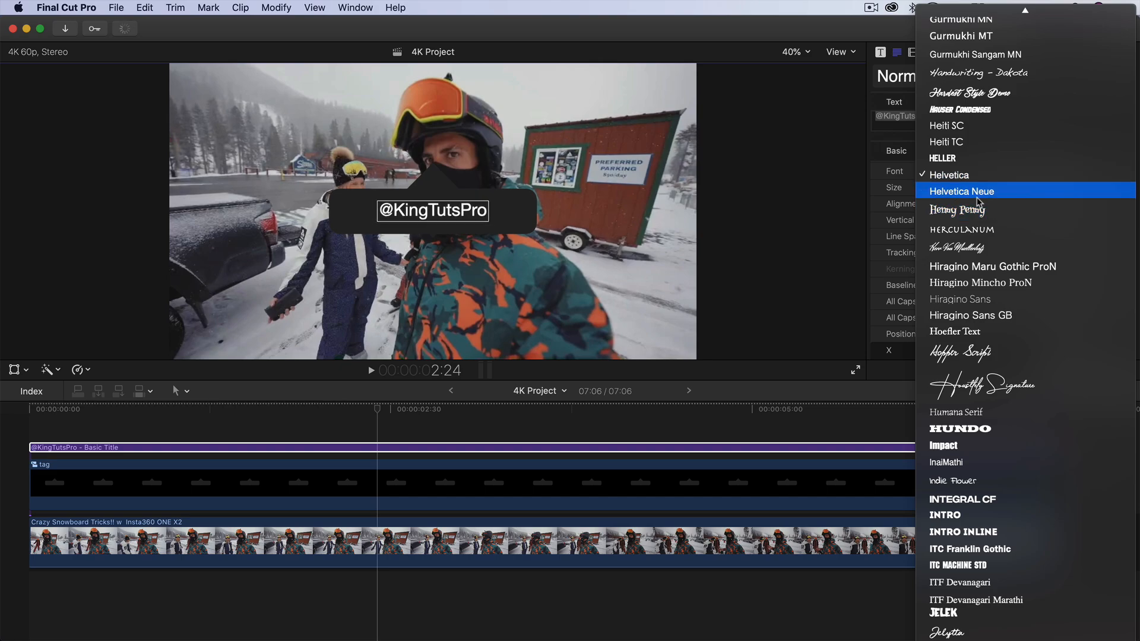
scroll(down, 3)
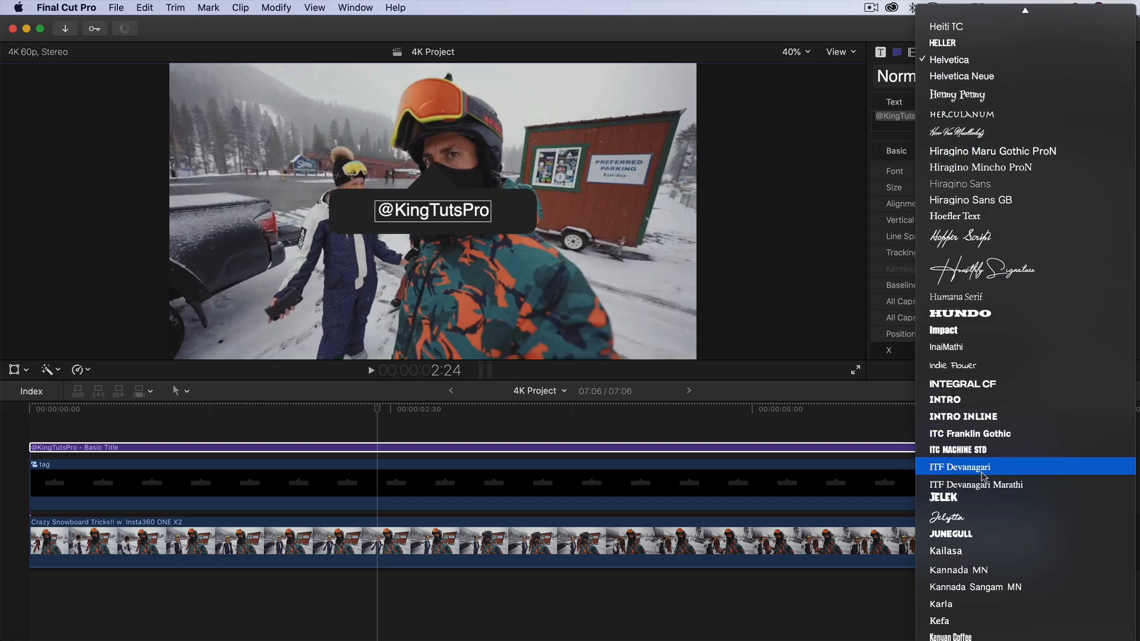
mouse_move(976, 485)
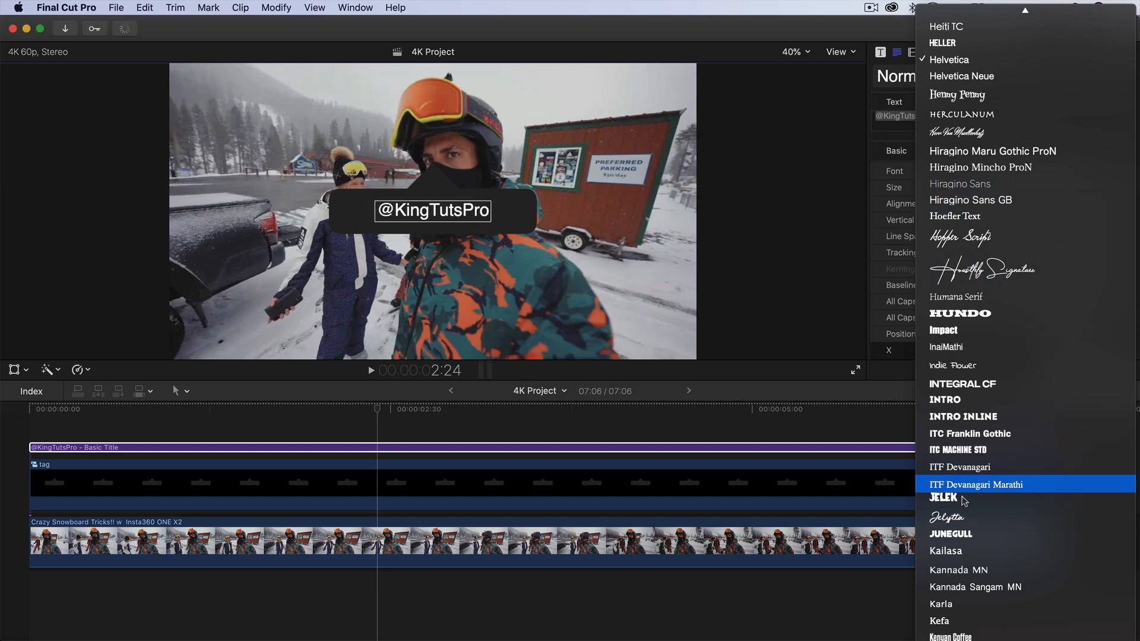
click(960, 237)
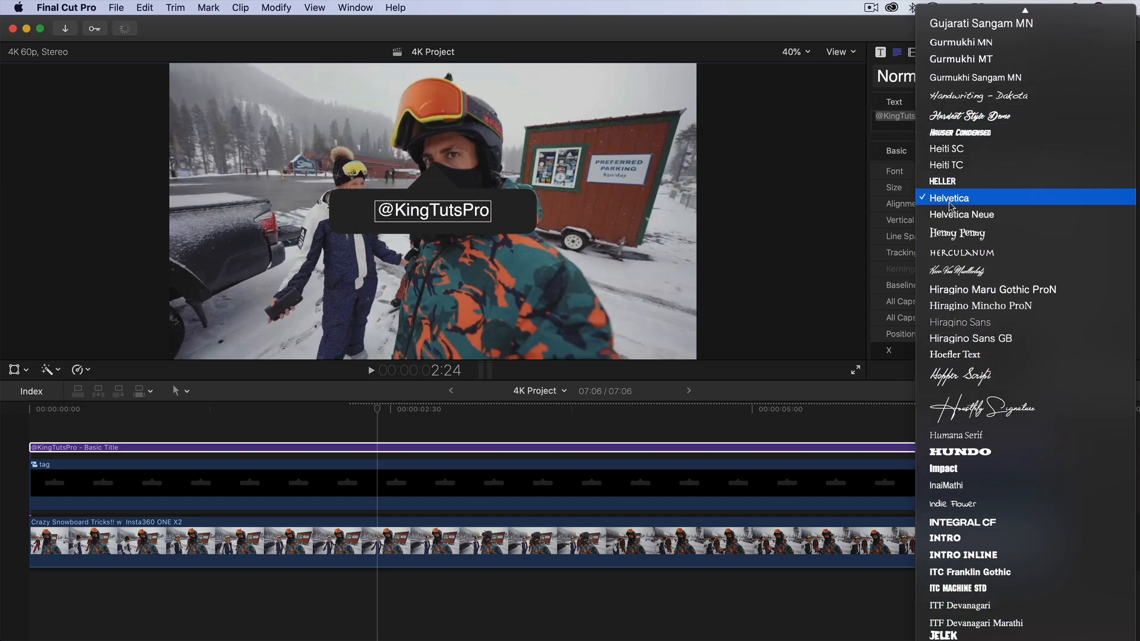
click(950, 198)
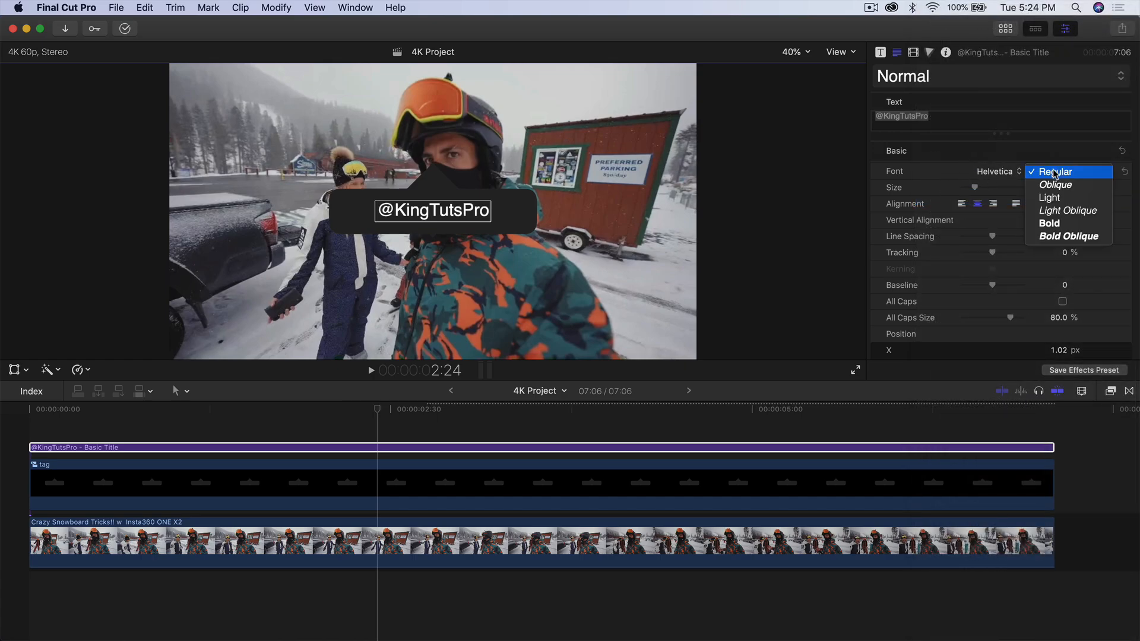
click(1056, 172)
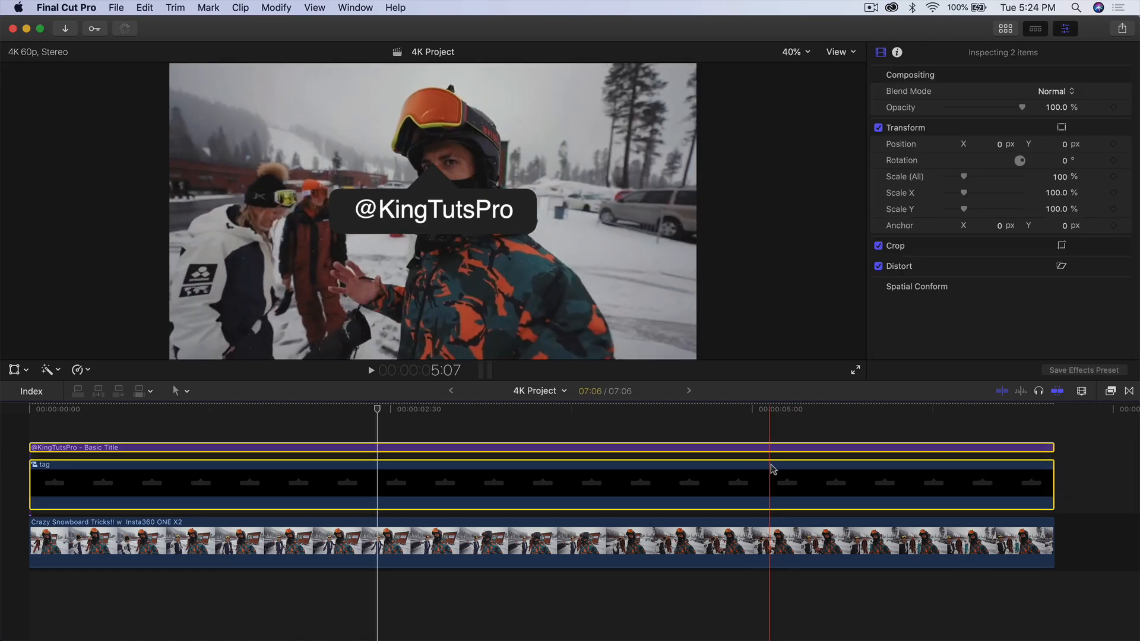
- Merge the title and tag clips into a compound clip named 'final tag'
click(495, 480)
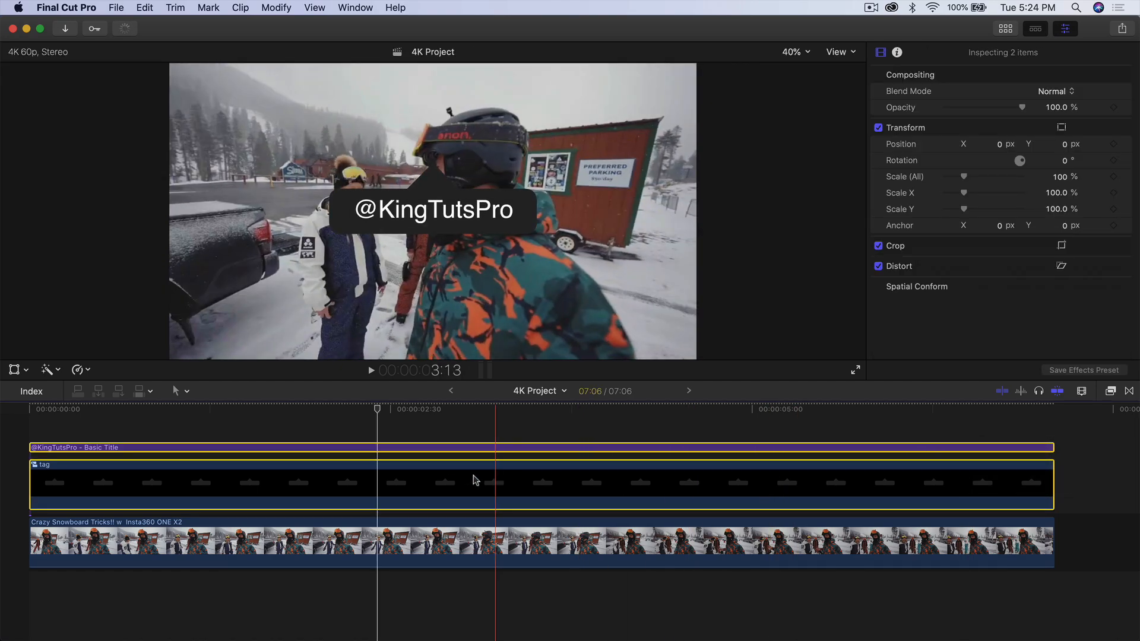
right_click(473, 480)
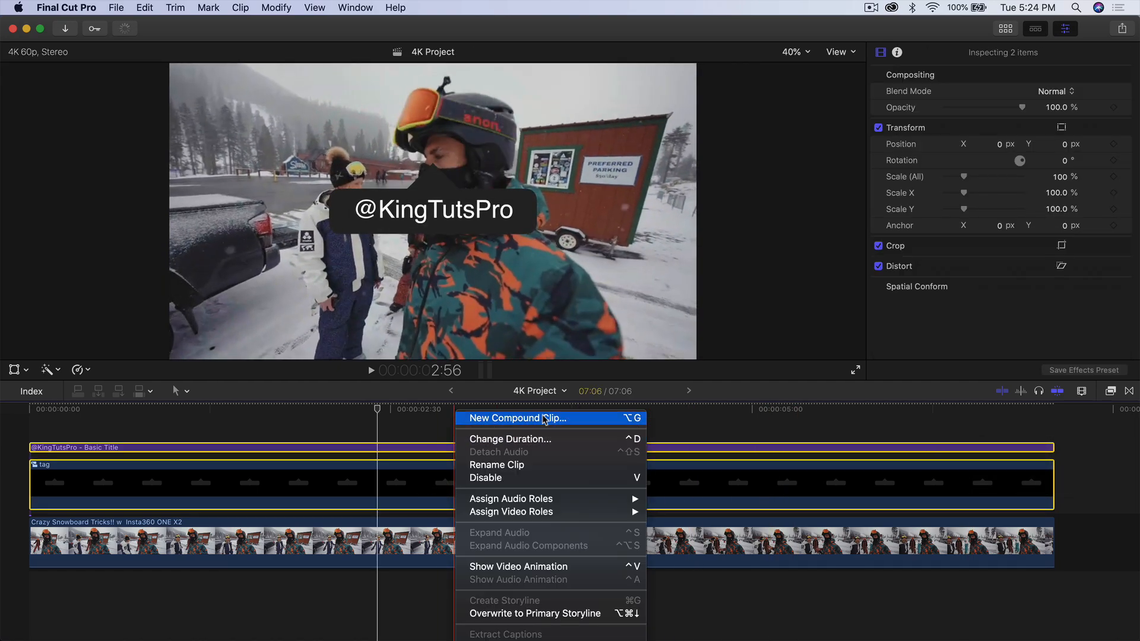
click(518, 418)
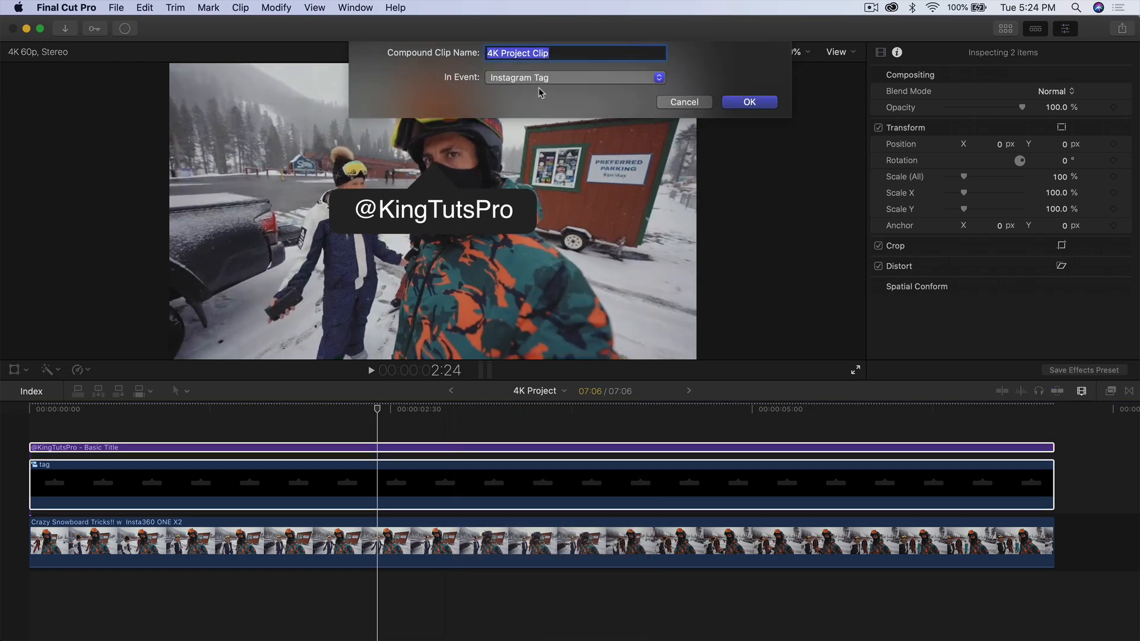
text(fi)
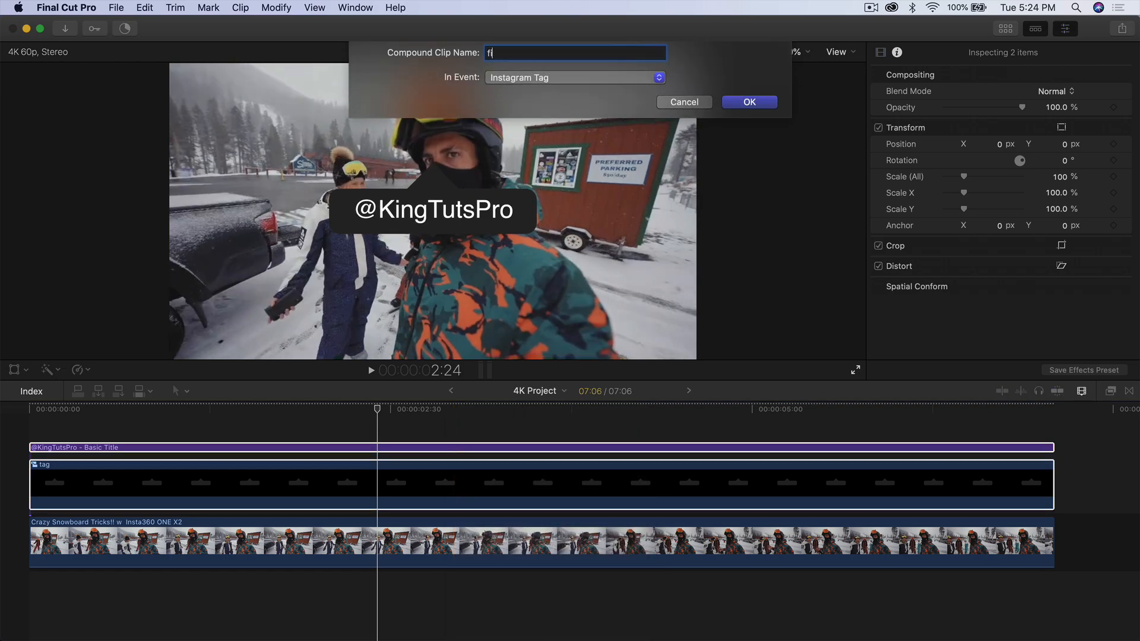
click(748, 102)
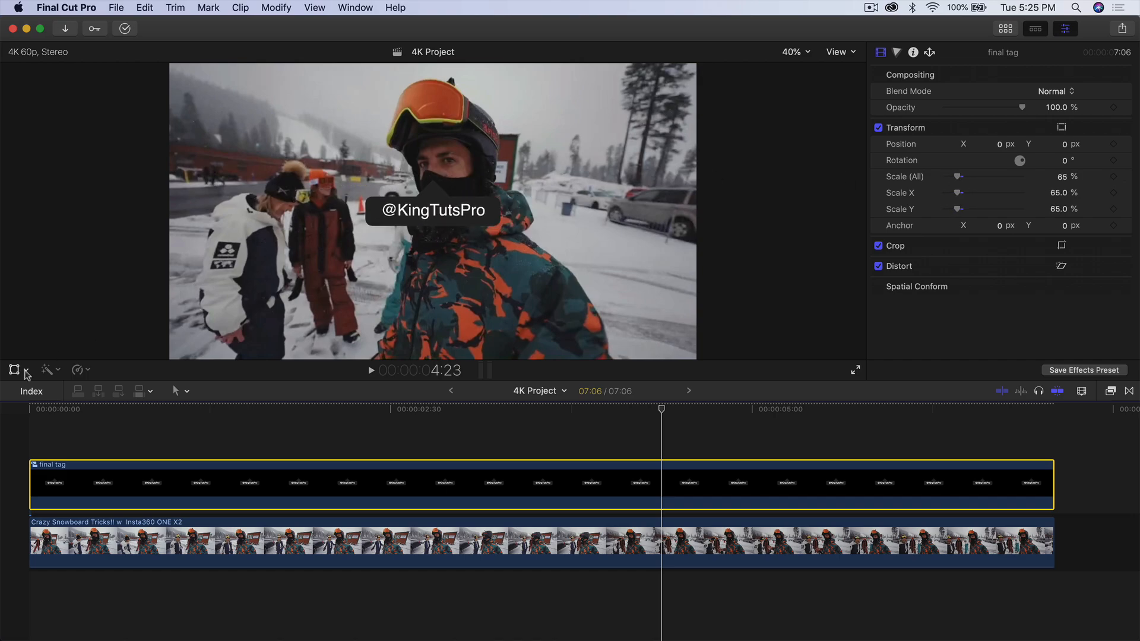
- Turn on the Transform on-screen controls for the 'final tag' clip in the viewer
click(14, 369)
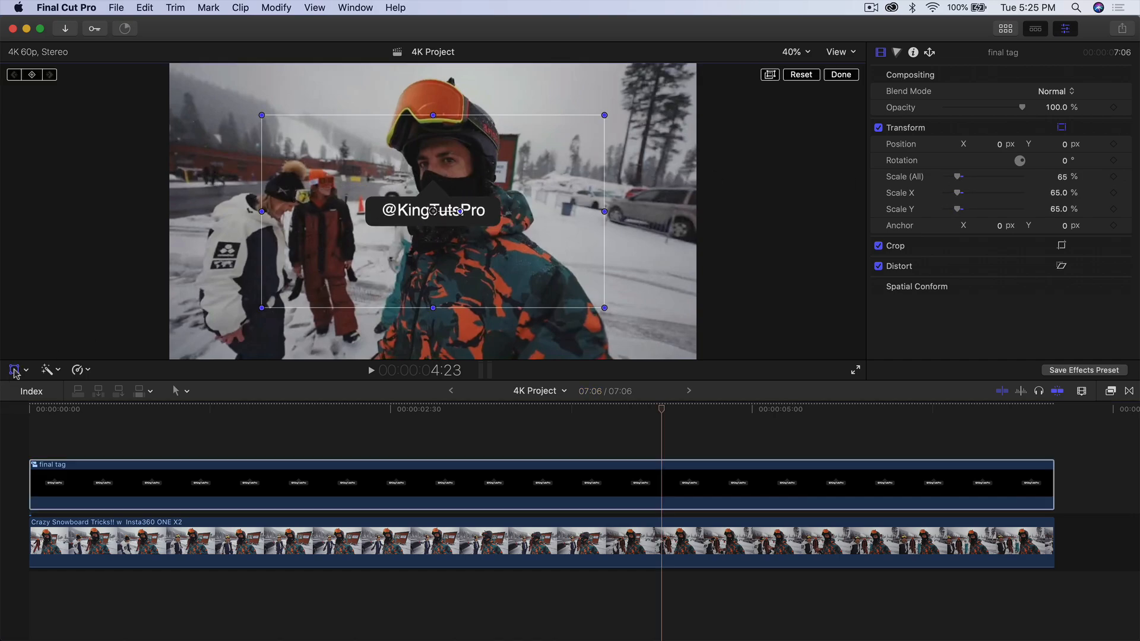
click(14, 369)
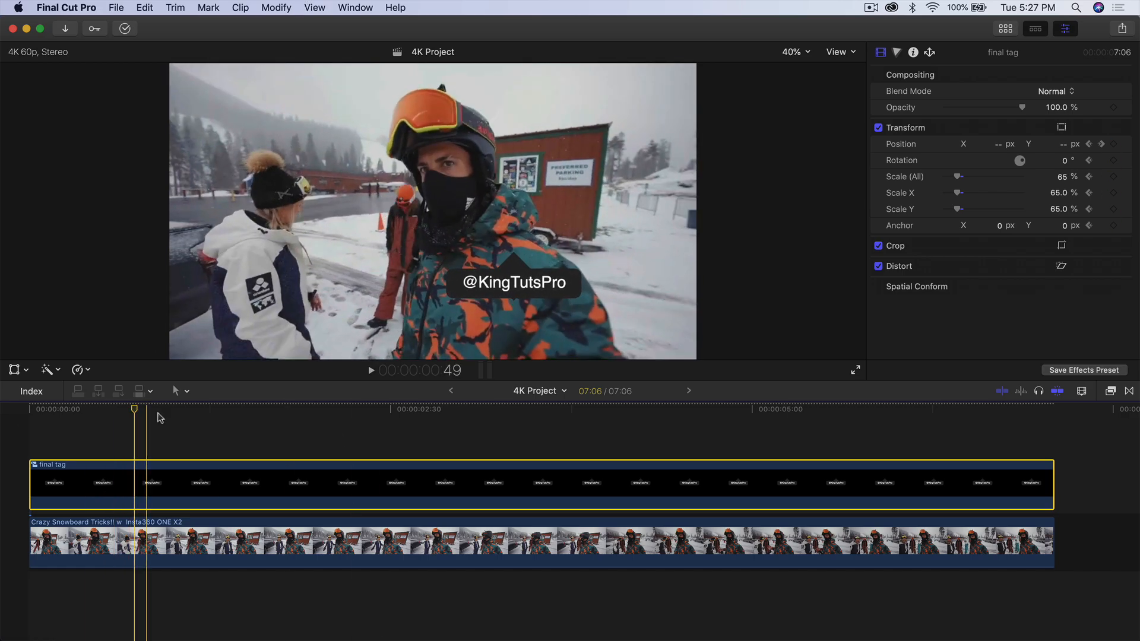
- Reposition the tag at later frames, adding position keyframes that follow the snowboarder
click(168, 409)
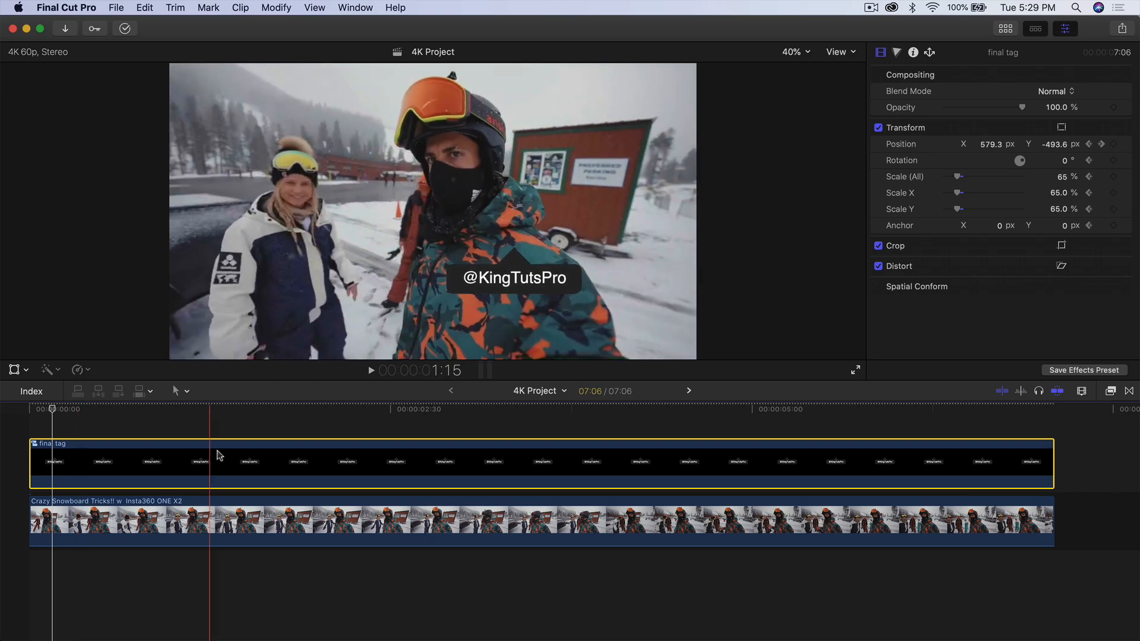
click(370, 370)
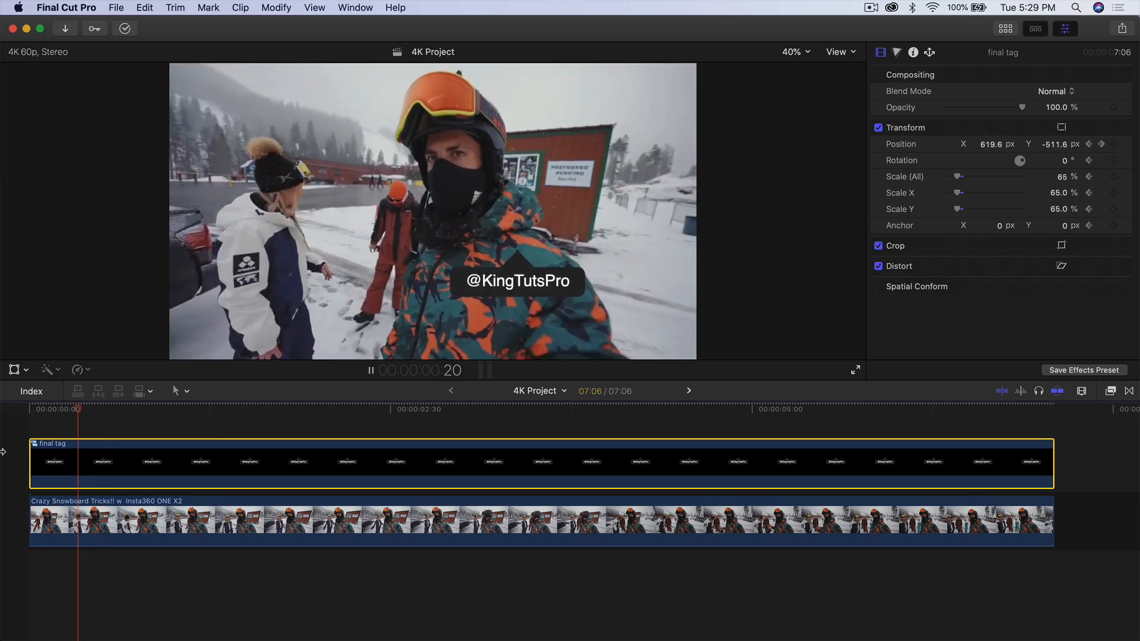
click(545, 409)
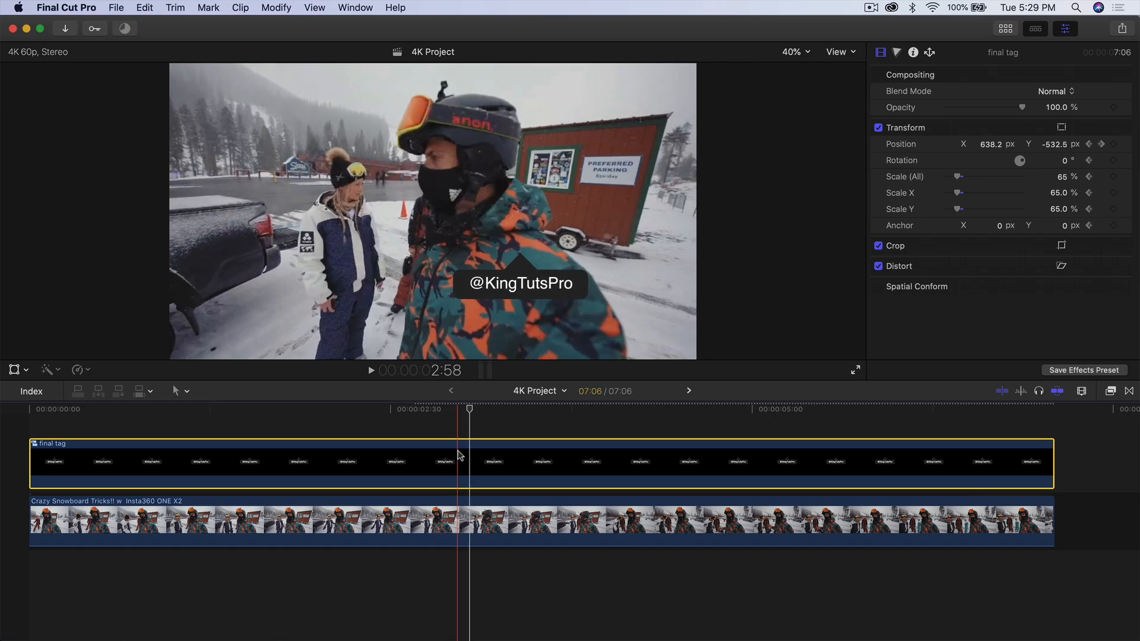
- Show Video Animation for the final tag clip and key Scale (All) at 0% at the start
right_click(469, 462)
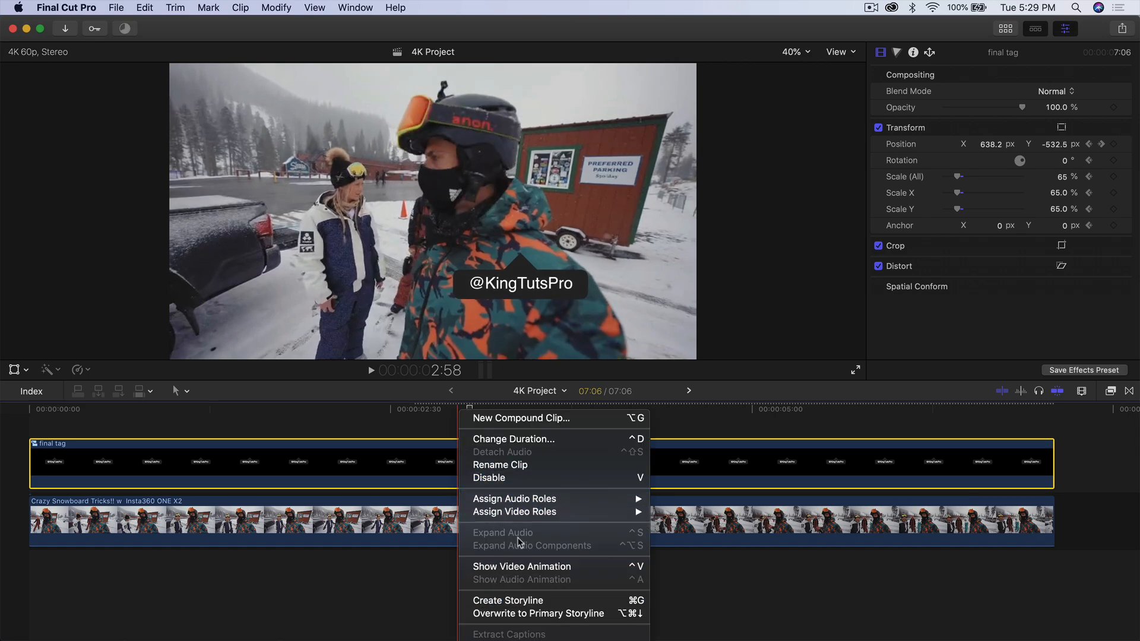
click(521, 566)
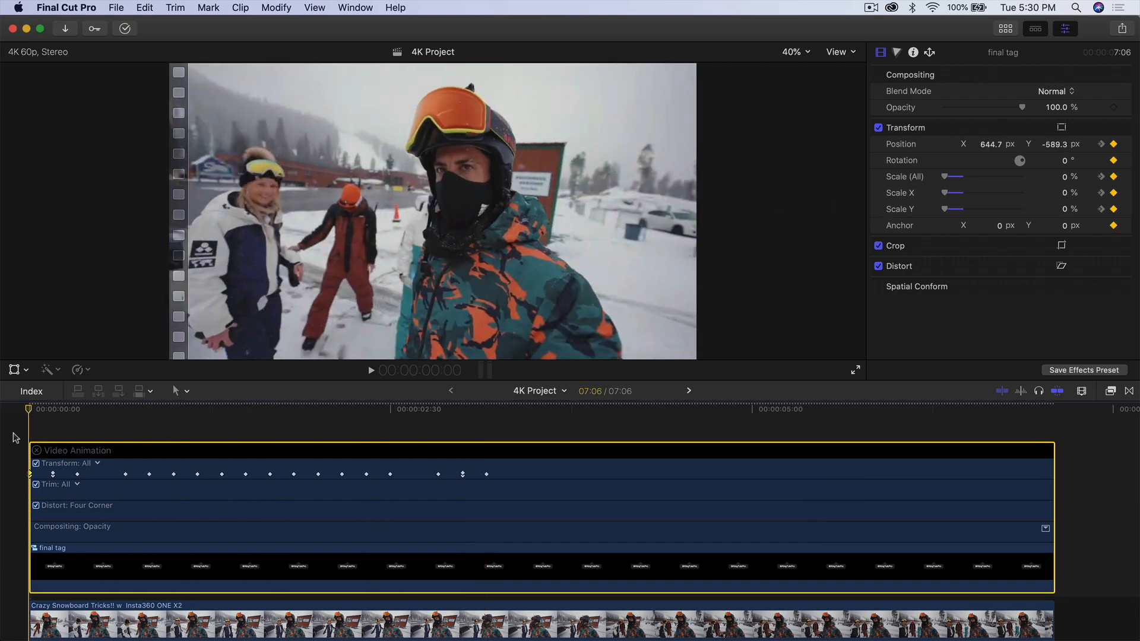
click(370, 370)
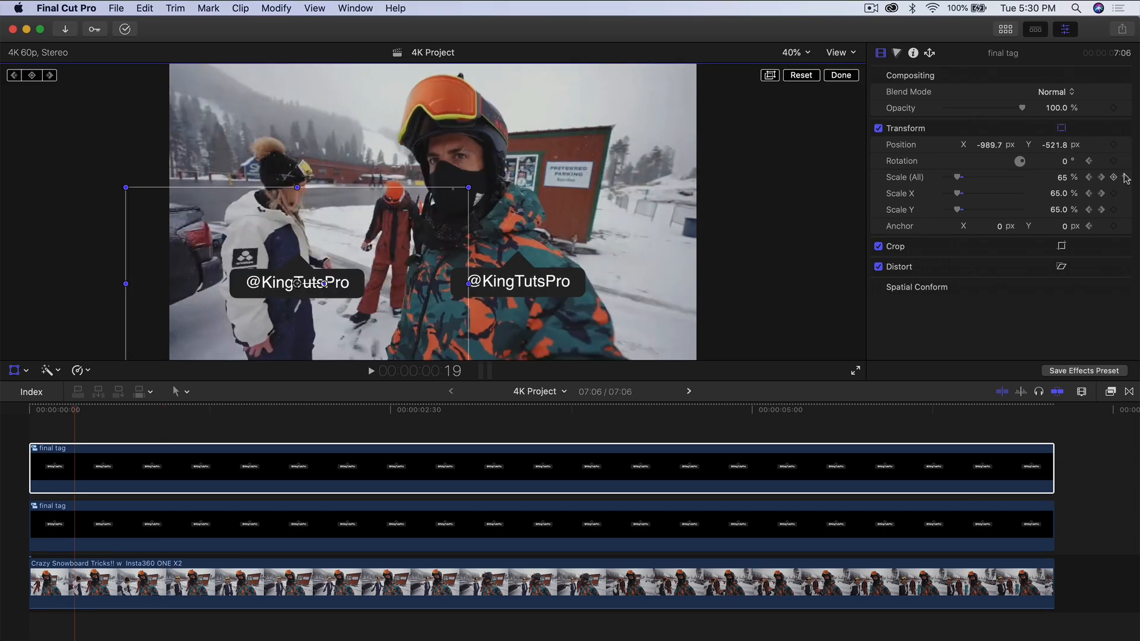
- Drag the copied tag beside the woman on the left in the viewer
drag(460, 188, 464, 190)
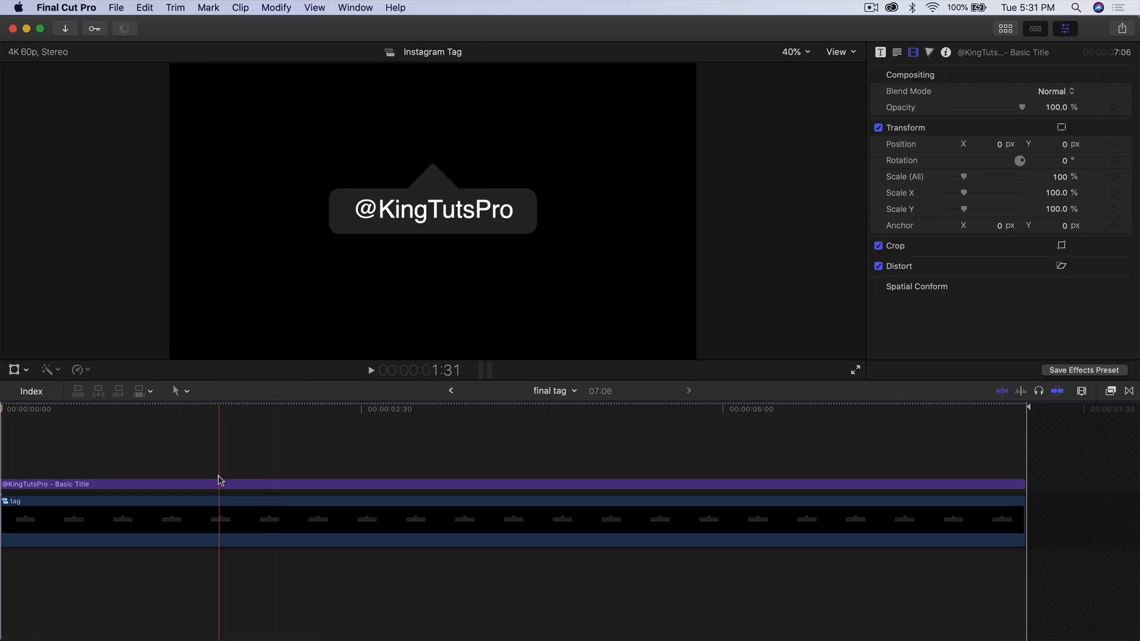
- Inside the final tag compound clip, change the handle text to 'Alex', then return to 4K Project
double_click(431, 210)
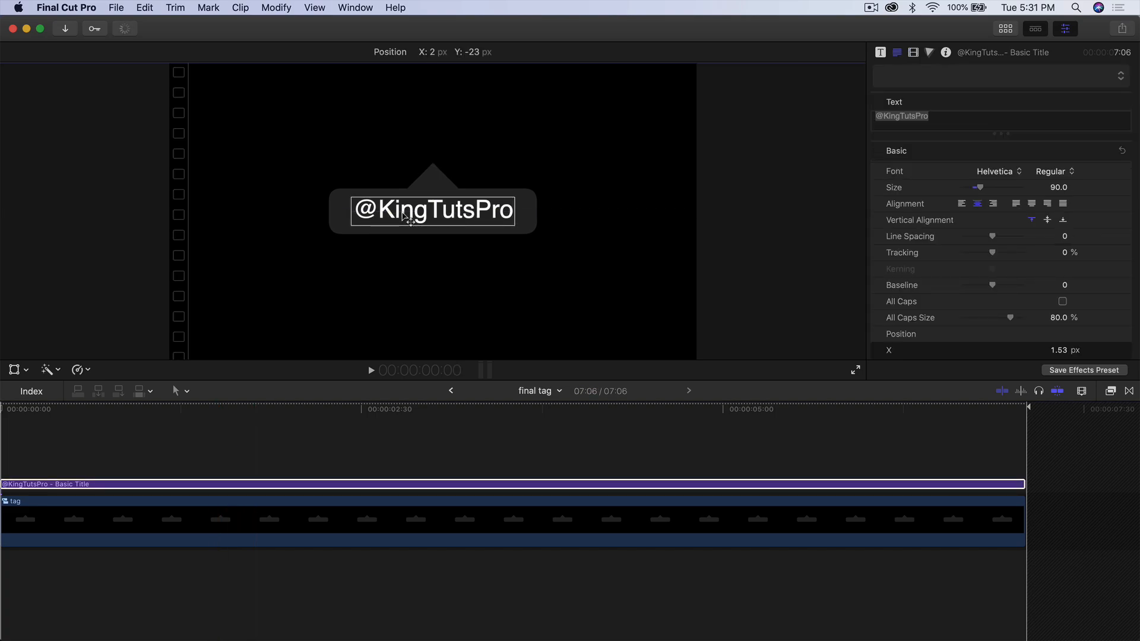
double_click(432, 210)
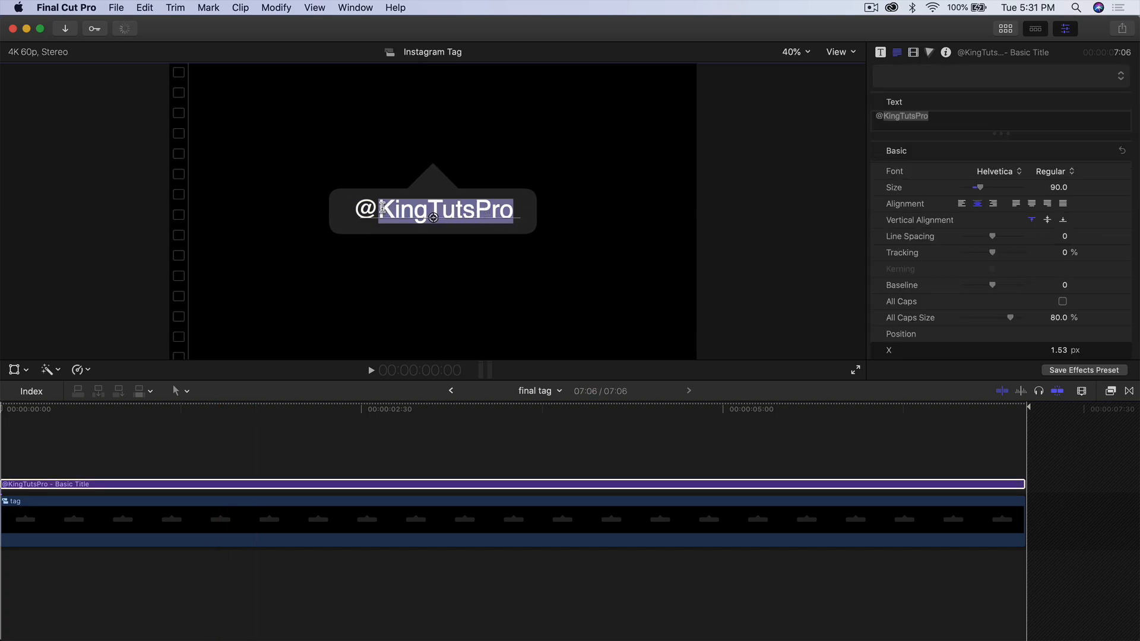
text(Alex)
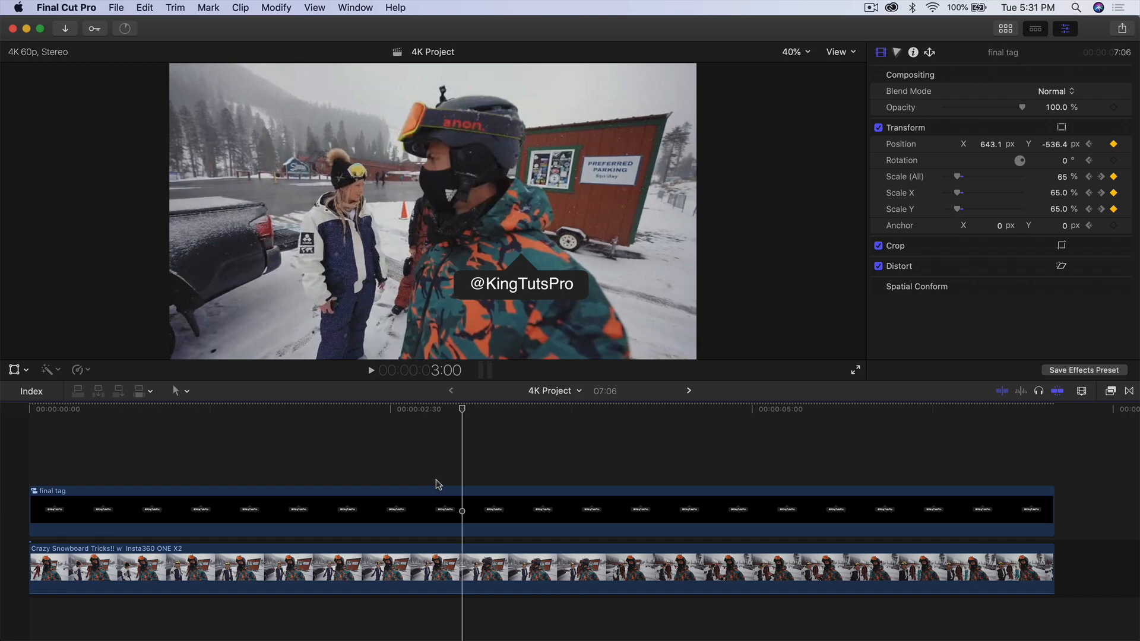
click(126, 29)
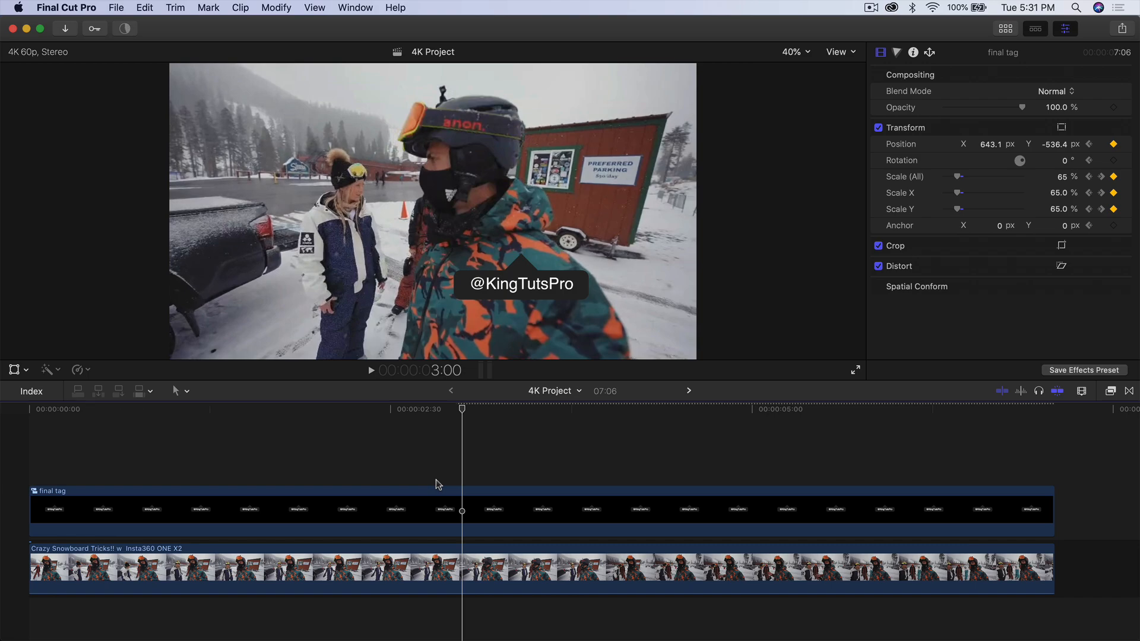